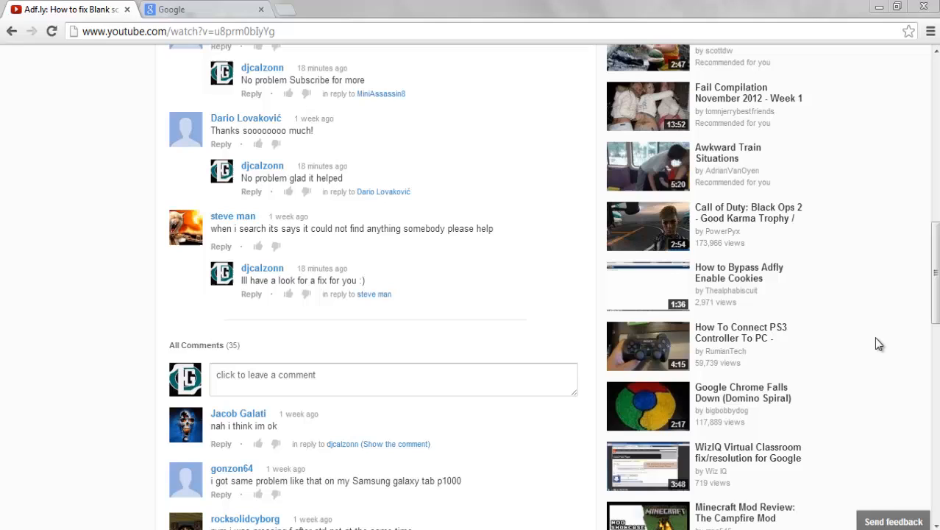
mouse_move(909, 292)
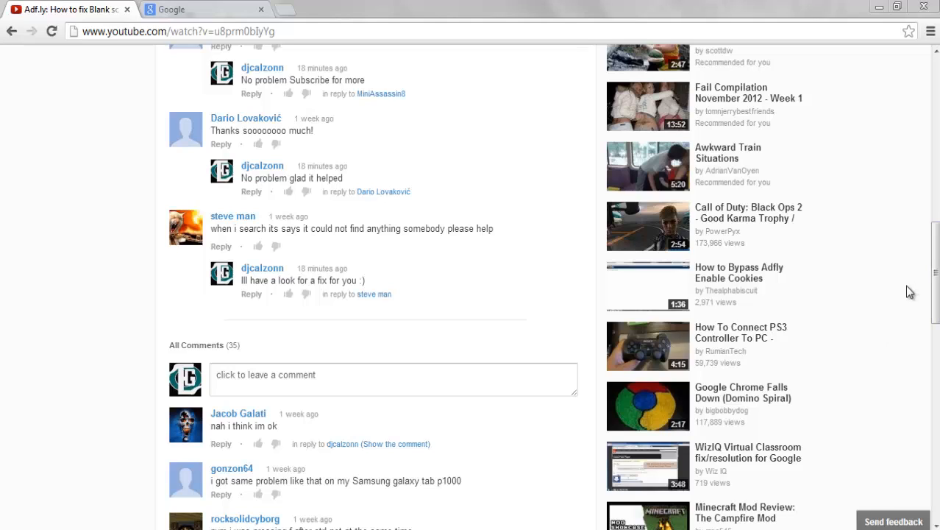
mouse_move(141, 276)
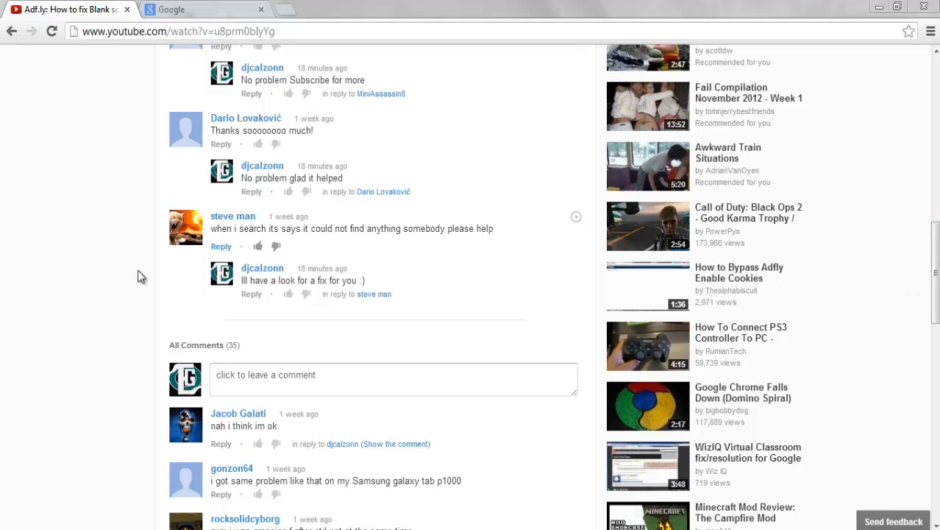
mouse_move(212, 231)
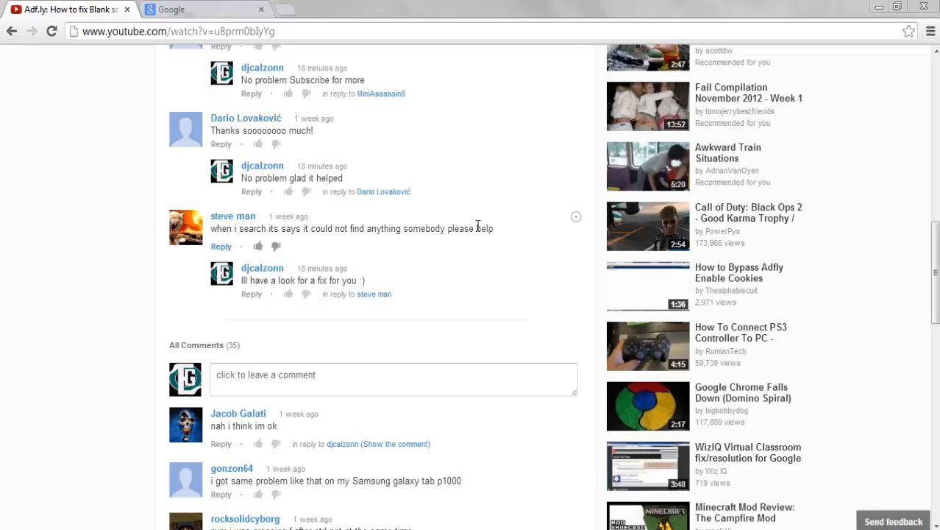
mouse_move(212, 239)
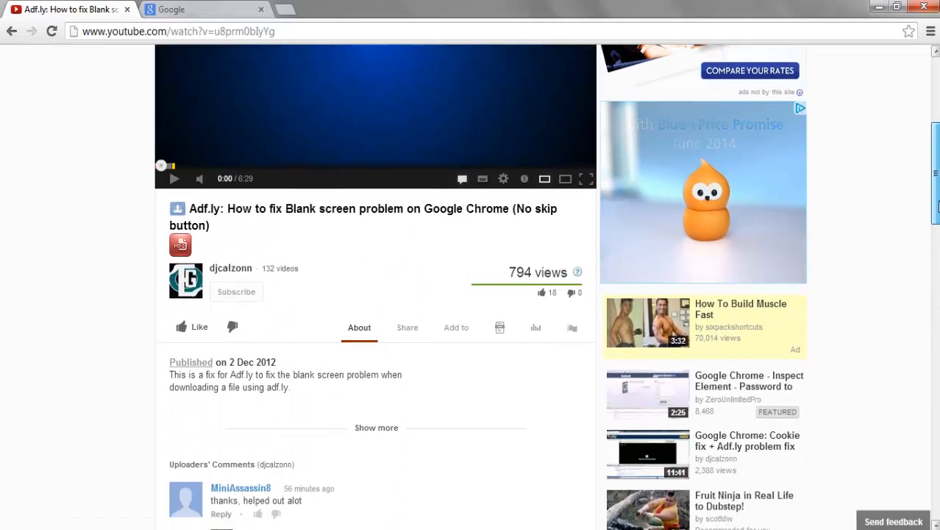
Highlight and clear the comment about searches finding nothing, then dismiss the antivirus notification.
scroll(down, 3)
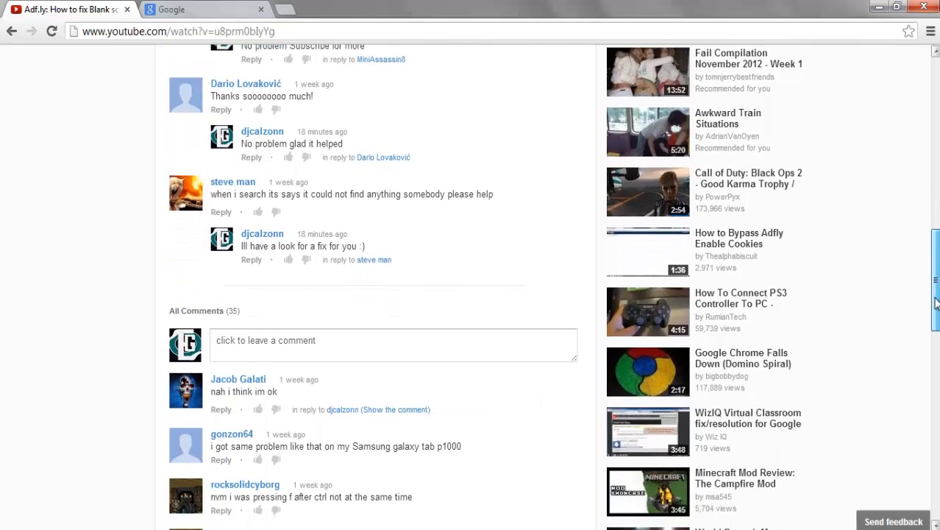
scroll(down, 3)
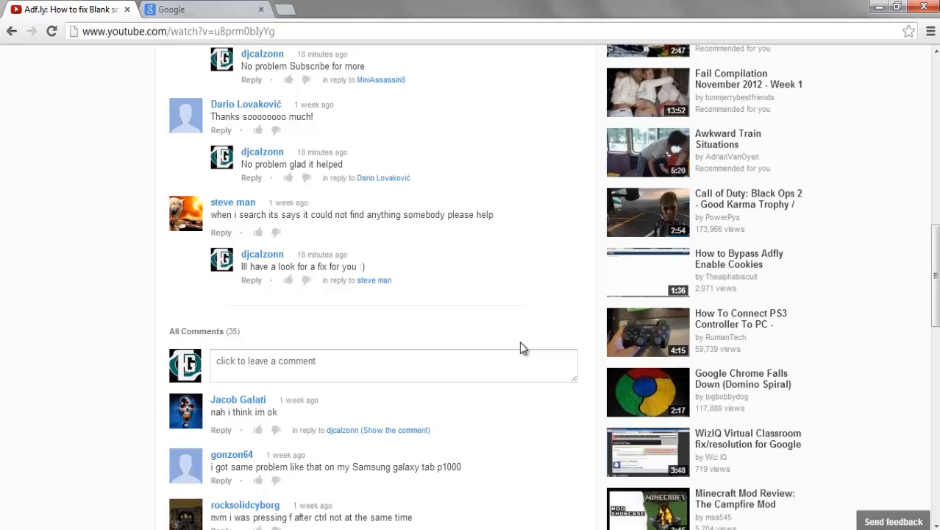
drag(211, 215, 364, 215)
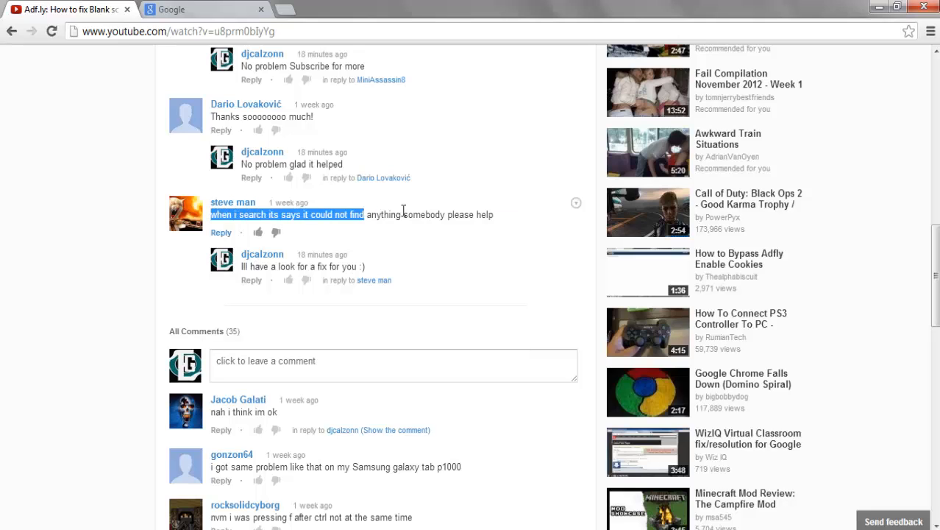
click(331, 227)
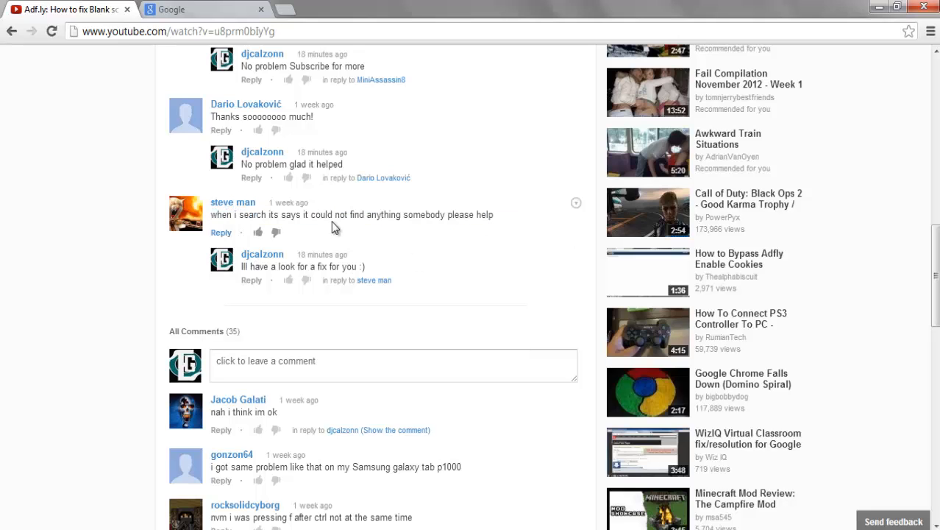
mouse_move(292, 239)
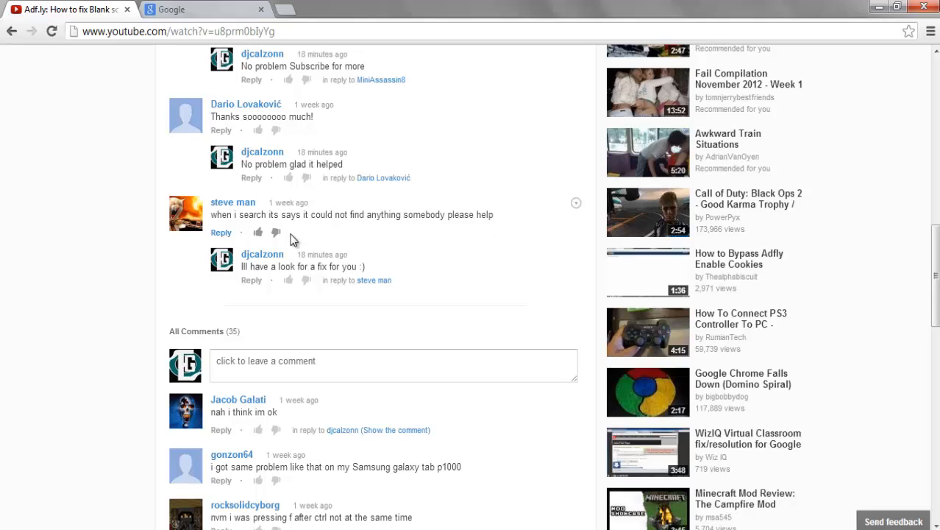
mouse_move(329, 160)
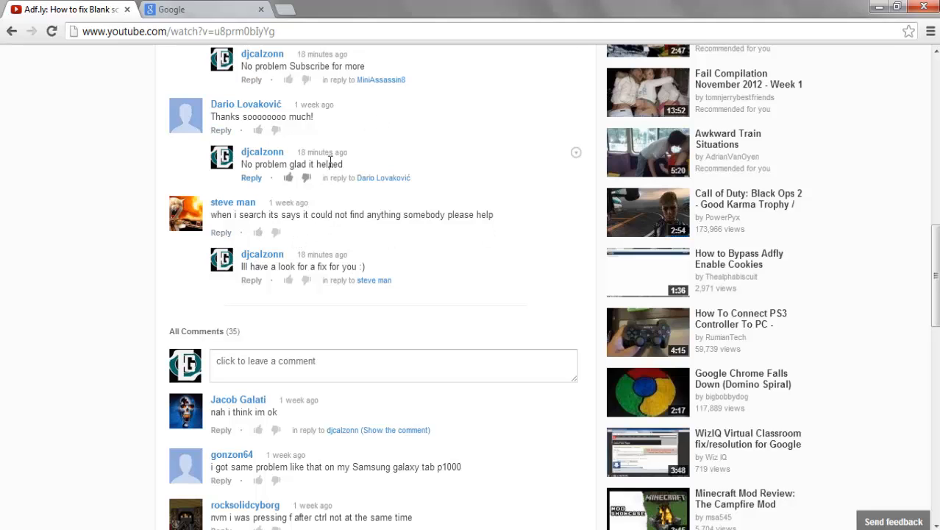
mouse_move(303, 309)
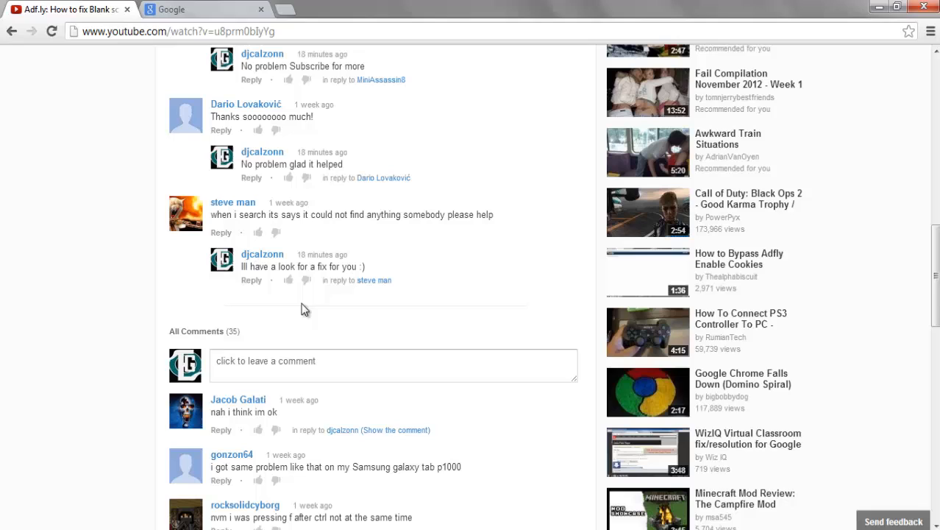
mouse_move(588, 315)
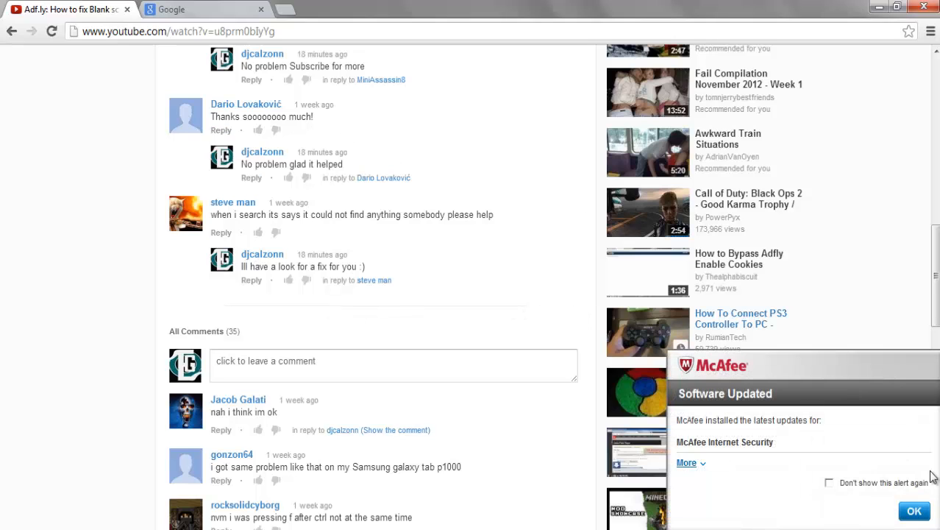
click(914, 511)
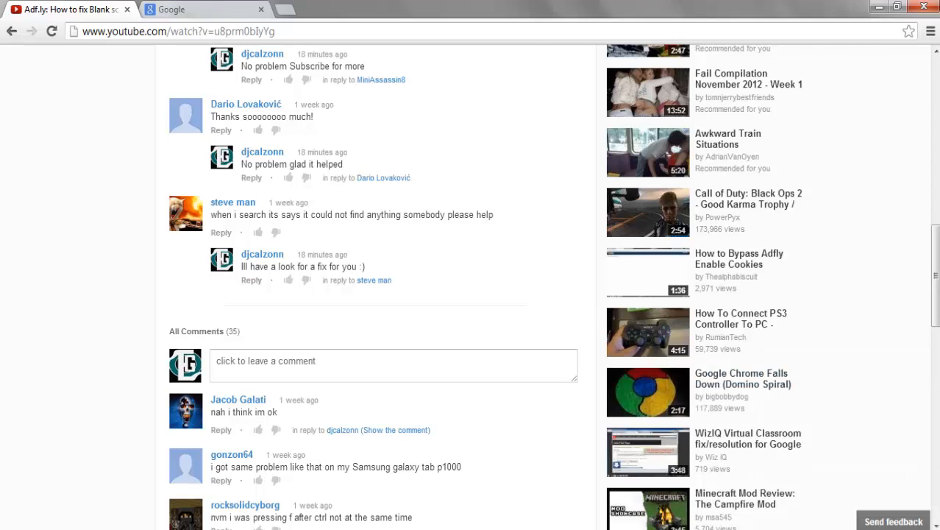
Switch to the Google homepage and focus its empty search box.
click(206, 9)
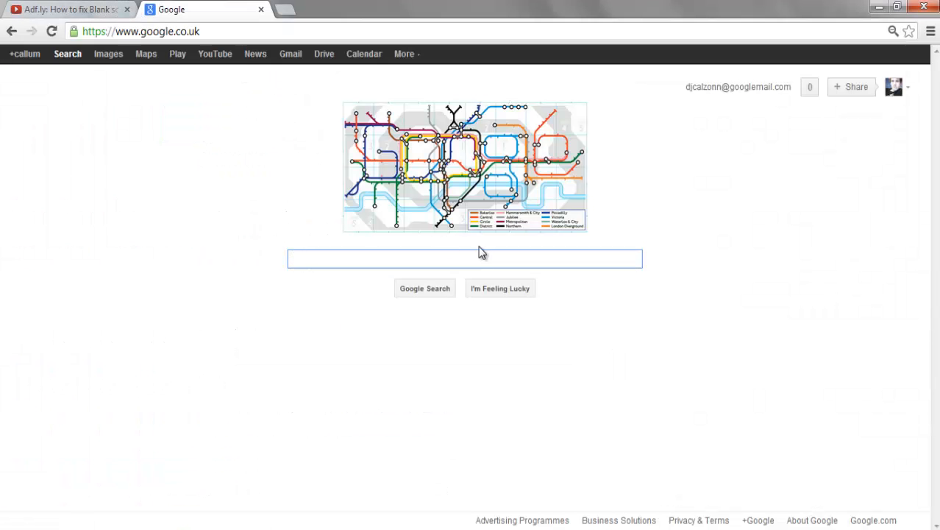
click(465, 259)
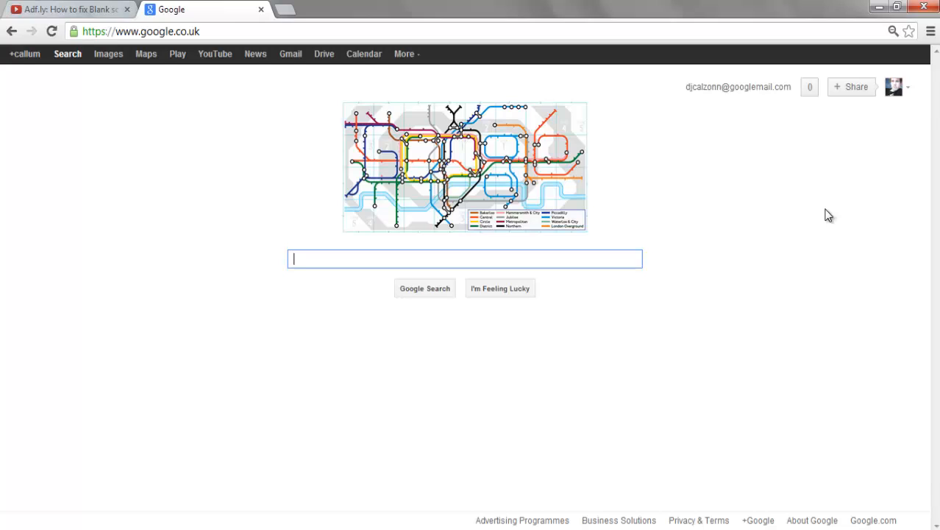
mouse_move(906, 97)
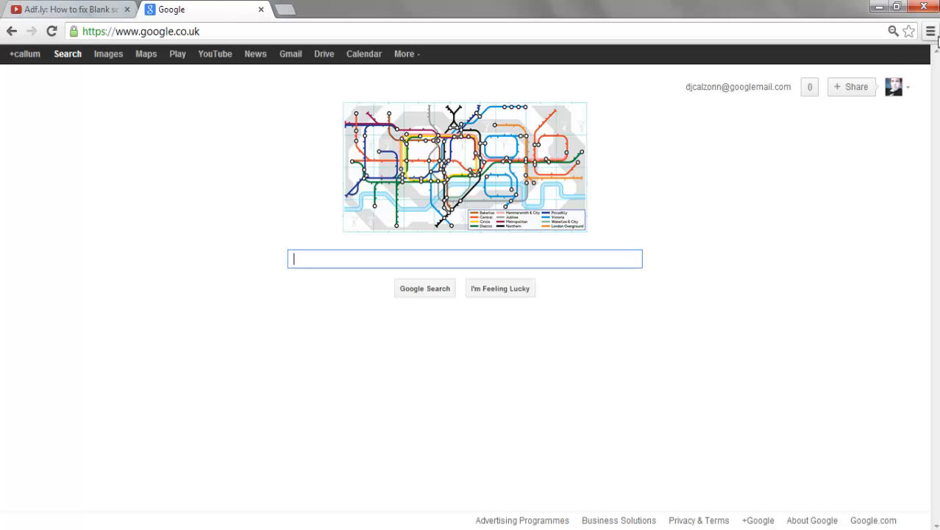
mouse_move(579, 300)
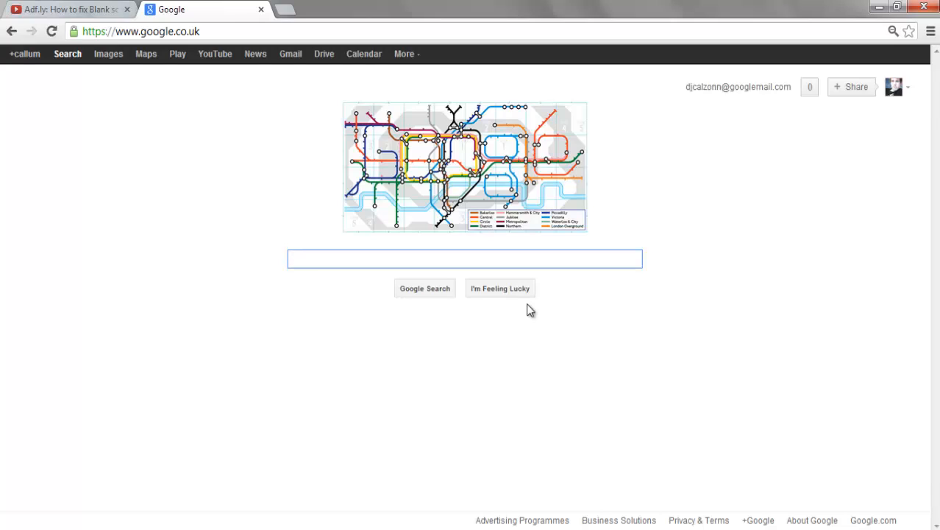
mouse_move(690, 328)
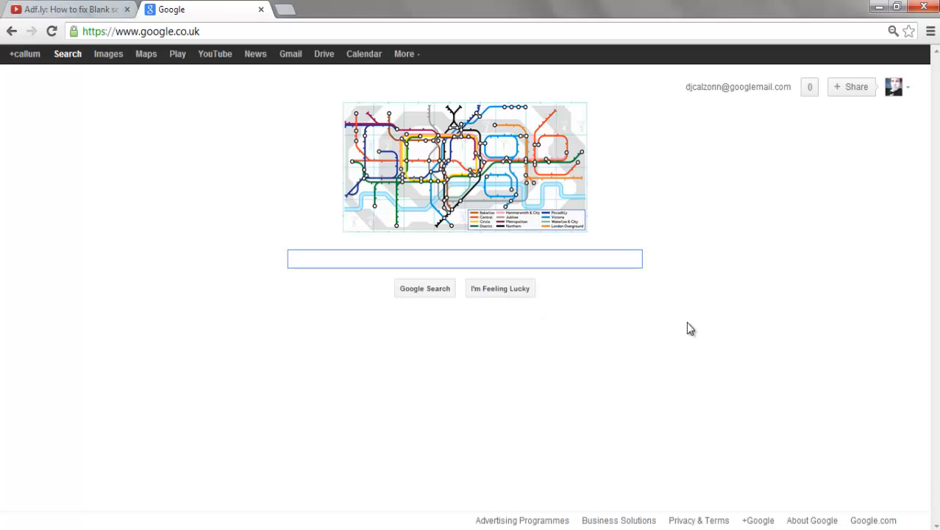
mouse_move(741, 208)
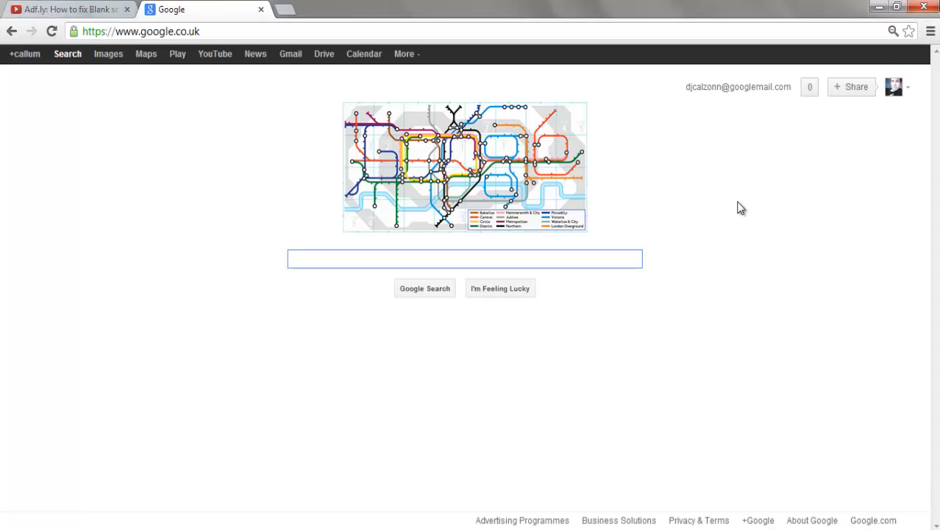
click(892, 31)
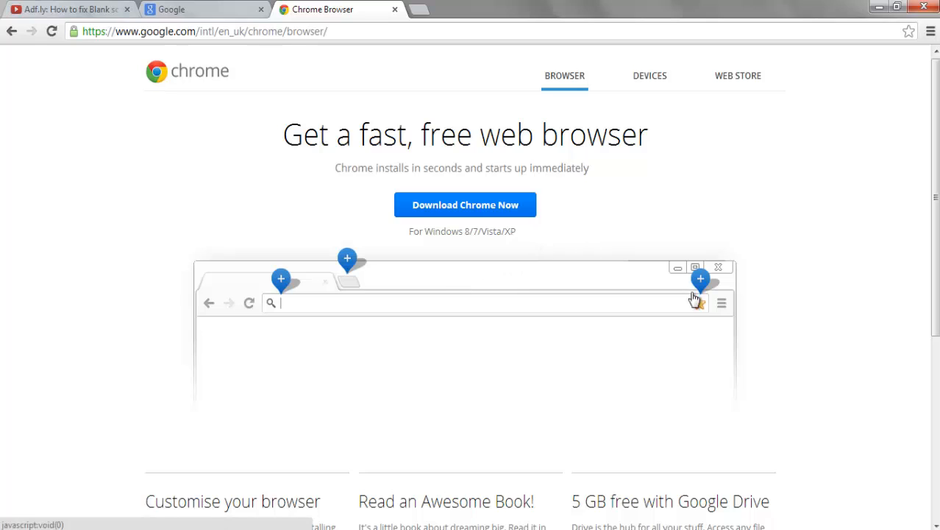
Bring up the 'Download Chrome Now' page and scroll down to its feature sections.
click(699, 303)
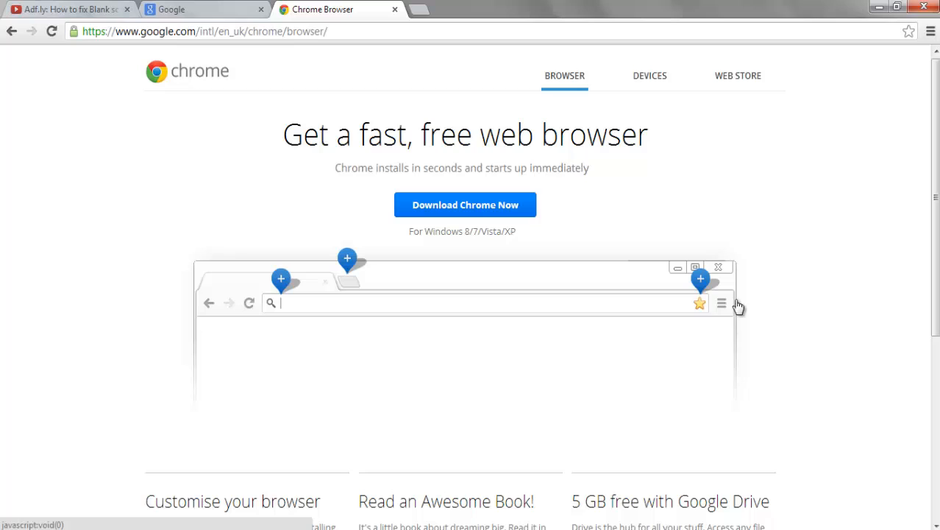
mouse_move(588, 365)
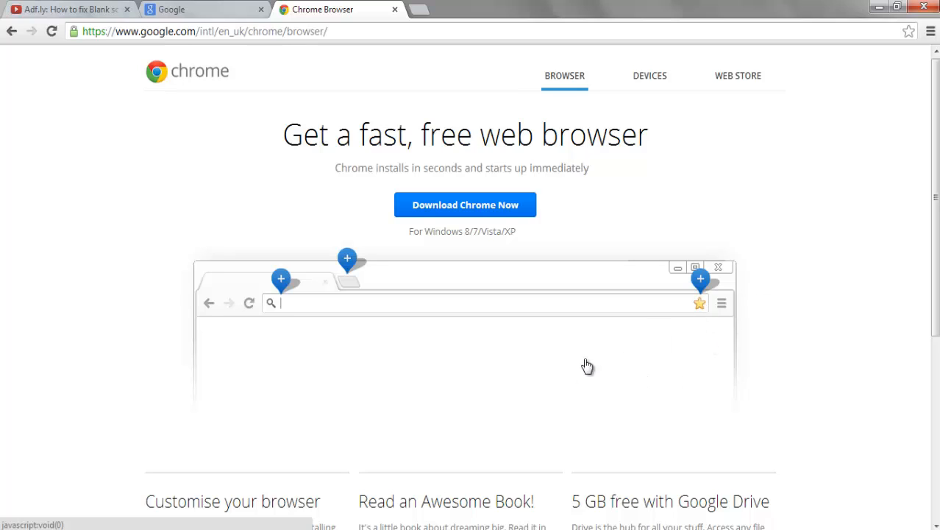
mouse_move(722, 296)
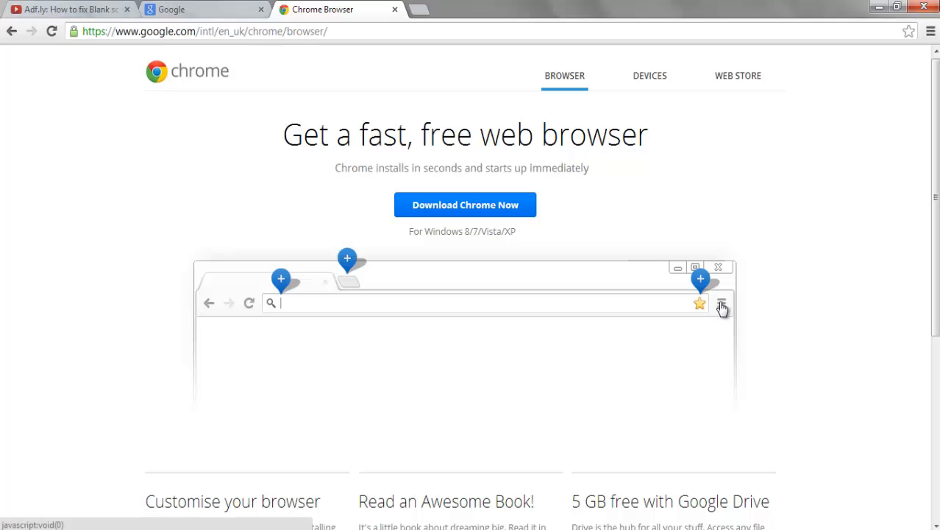
mouse_move(703, 283)
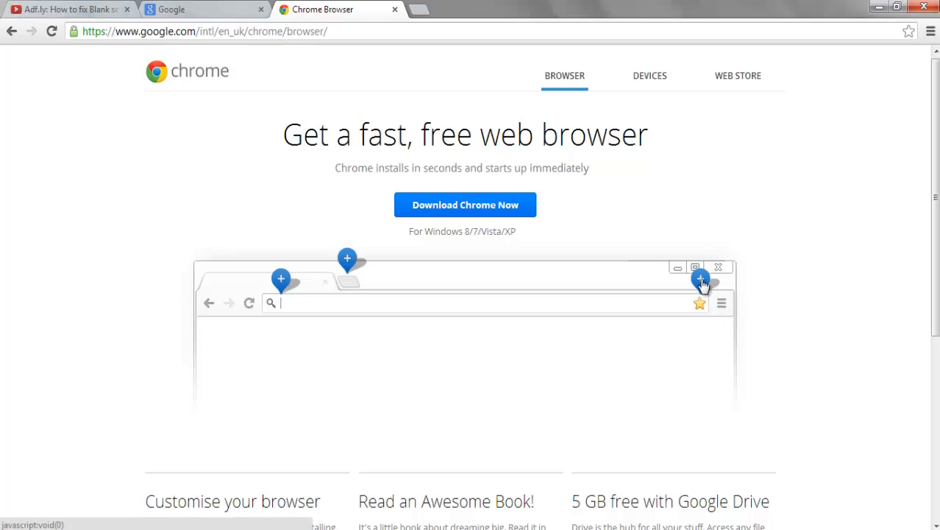
mouse_move(769, 231)
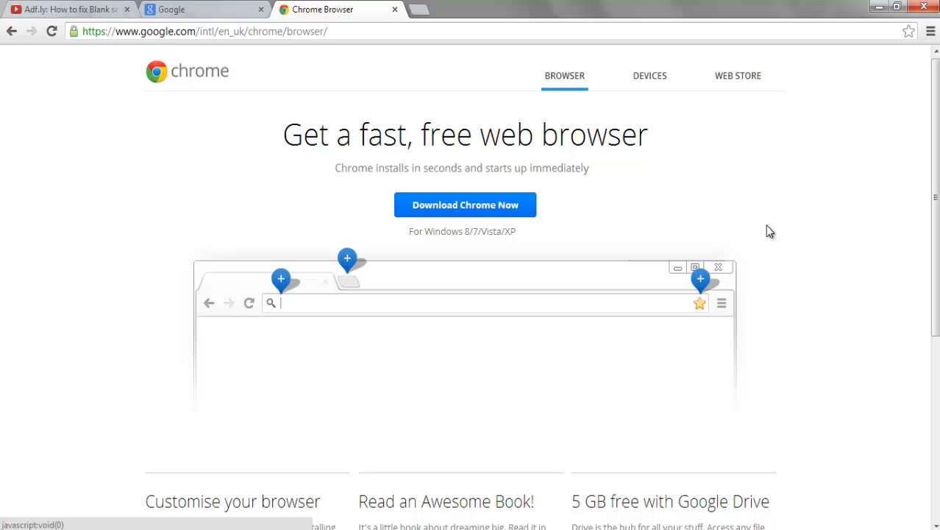
click(739, 75)
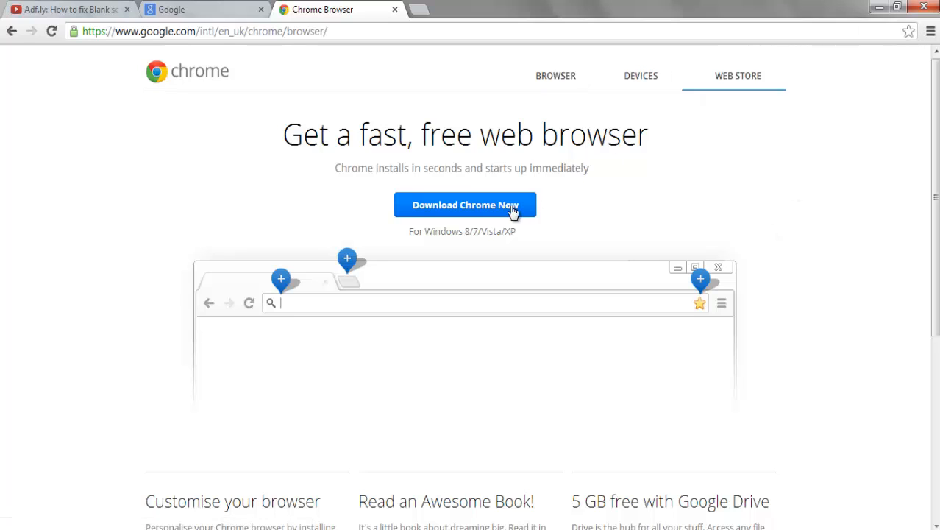
click(556, 76)
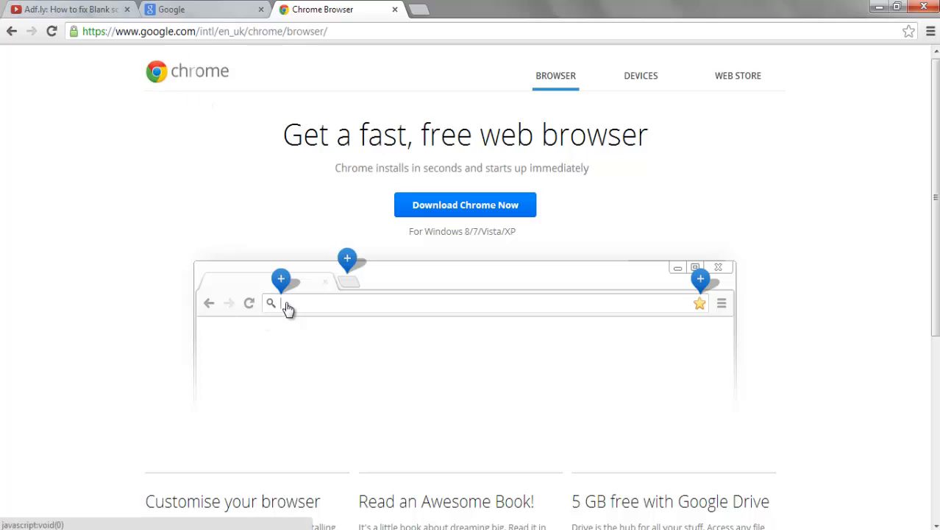
scroll(down, 3)
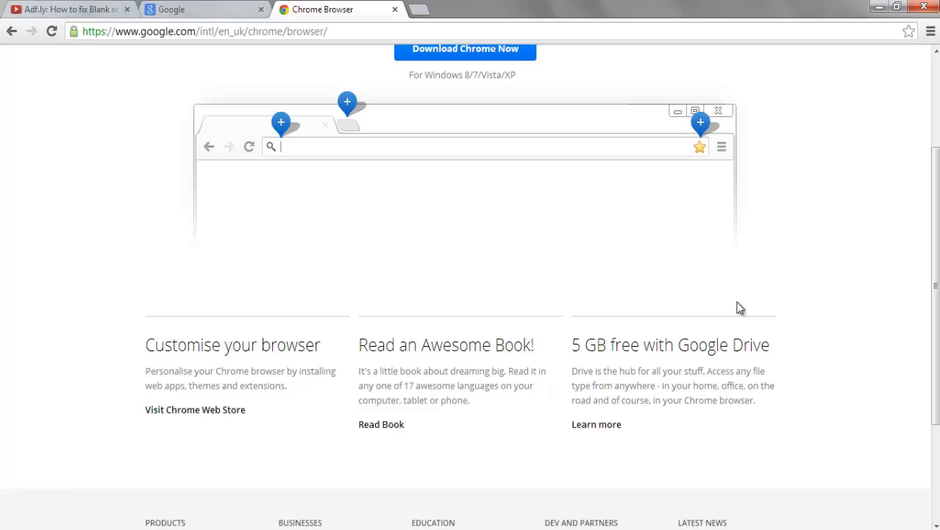
mouse_move(650, 329)
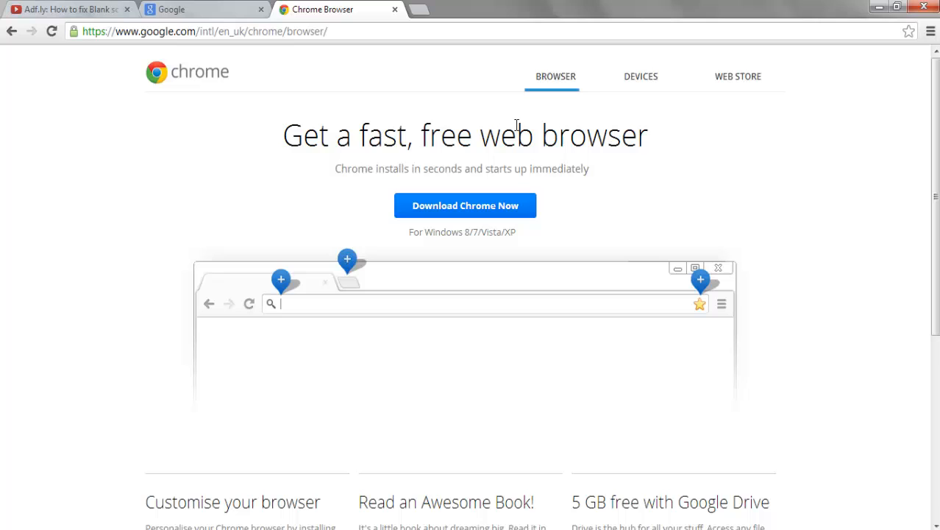
mouse_move(371, 206)
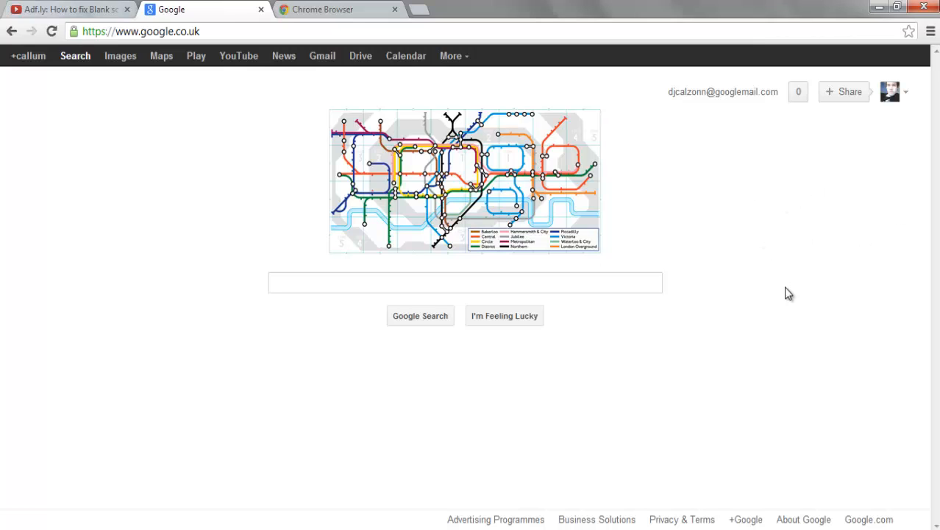
Open Chrome's main menu from the Google homepage tab.
click(932, 31)
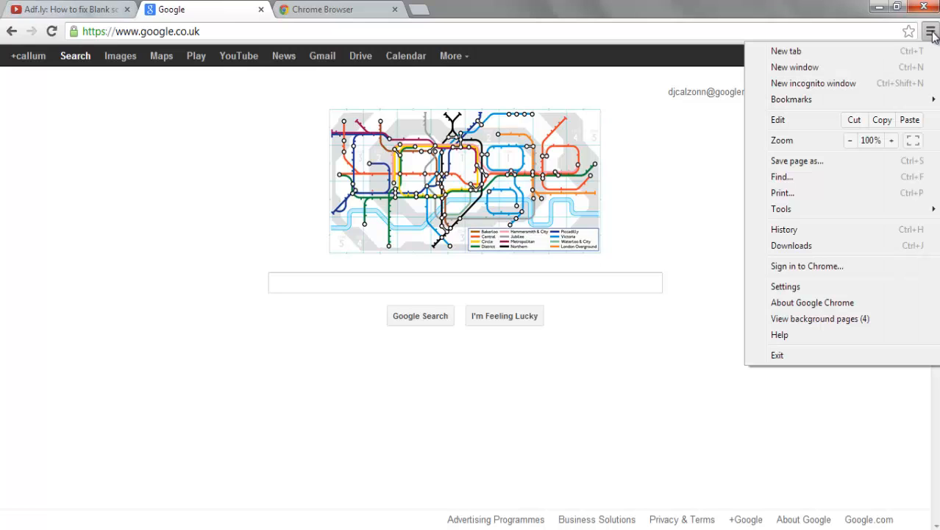
mouse_move(809, 50)
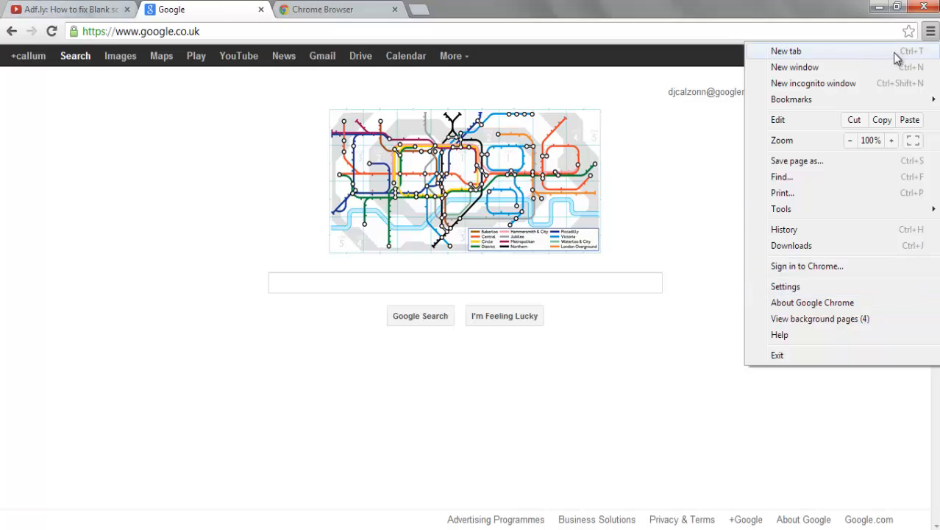
mouse_move(786, 285)
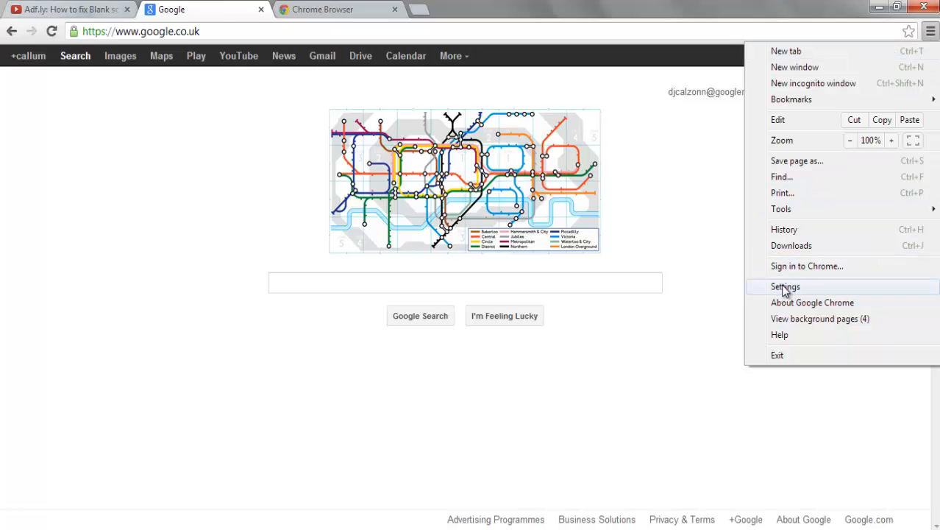
Open Settings, expand advanced settings and scroll to the Privacy section.
click(785, 285)
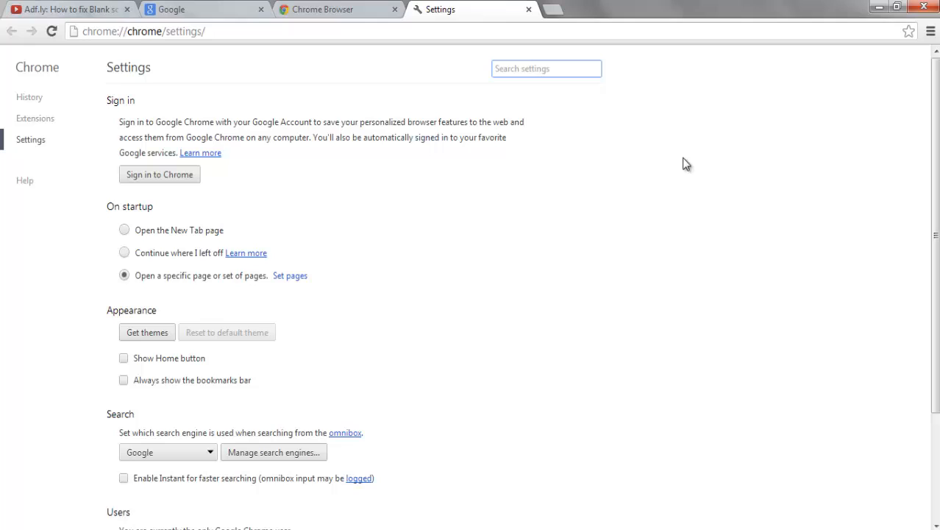
mouse_move(454, 151)
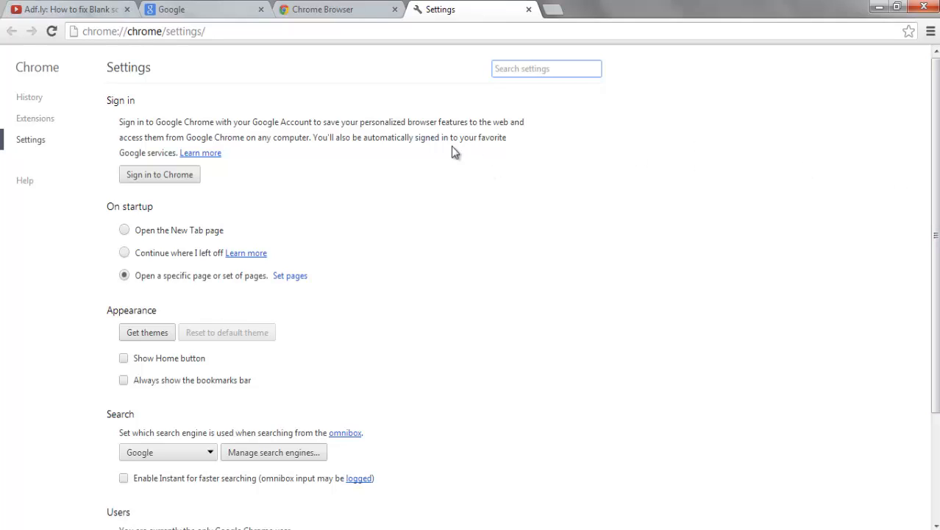
mouse_move(400, 102)
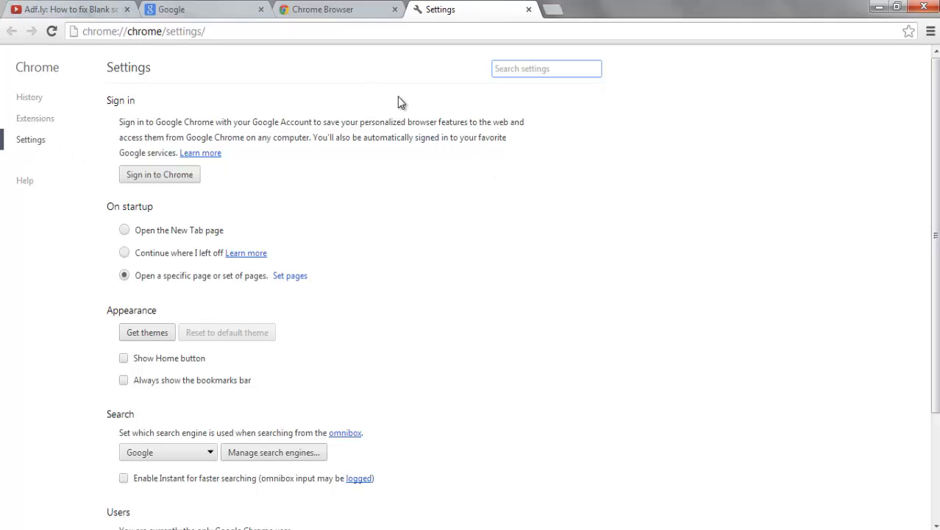
scroll(down, 3)
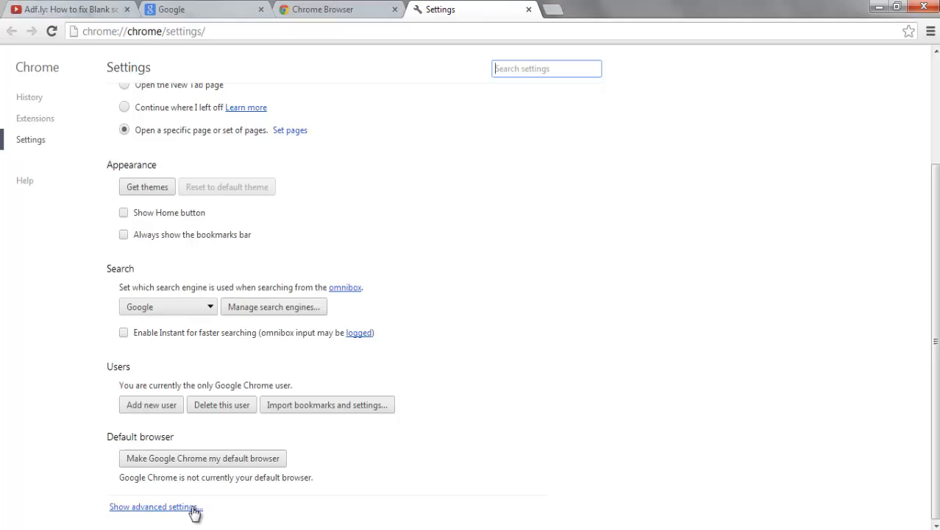
click(153, 507)
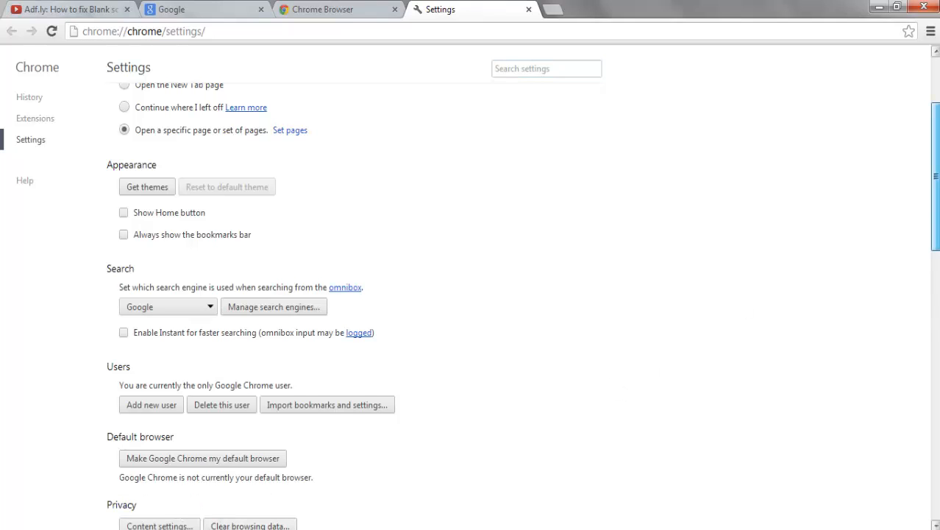
scroll(down, 3)
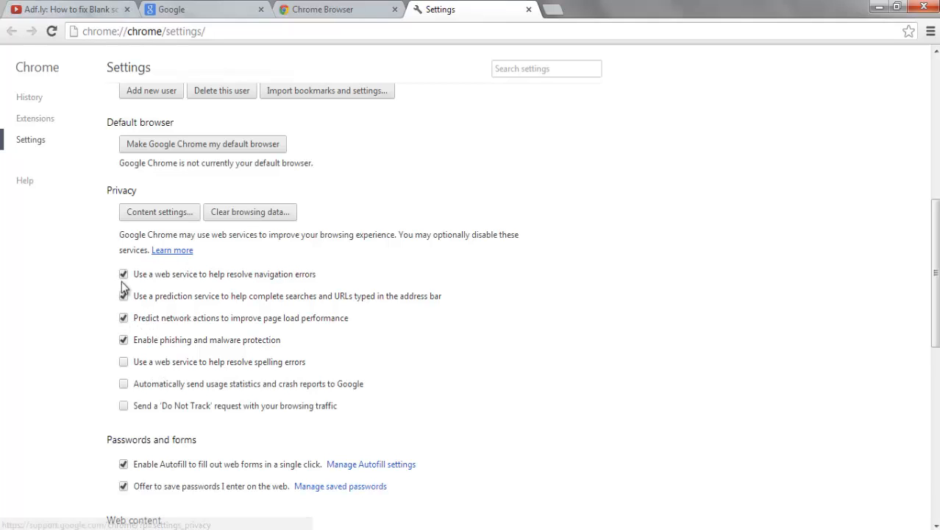
Untick 'Use a web service to help resolve navigation errors' and 'Predict network actions'.
click(124, 296)
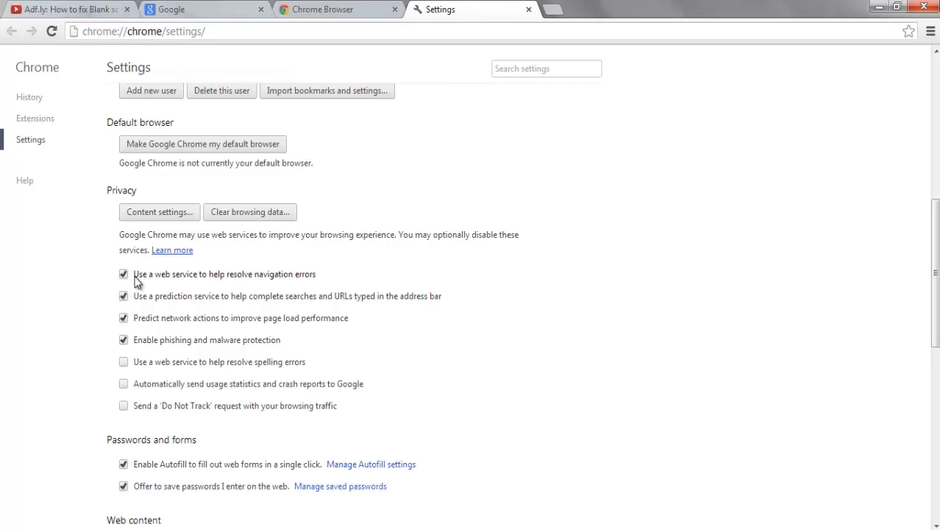
mouse_move(211, 288)
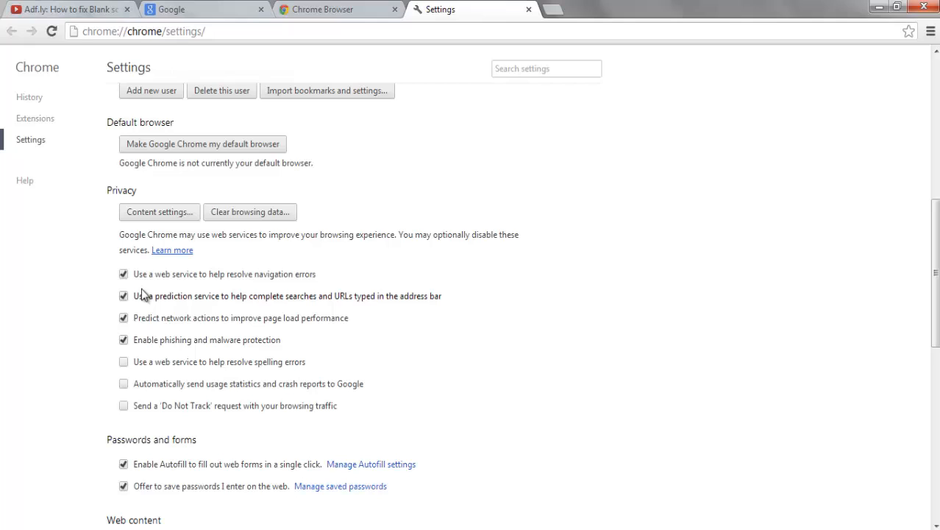
click(124, 274)
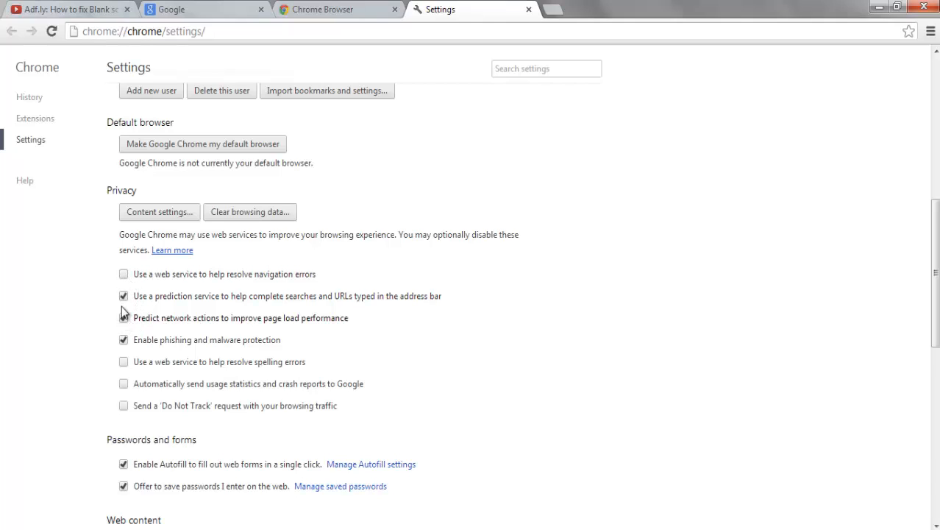
click(123, 318)
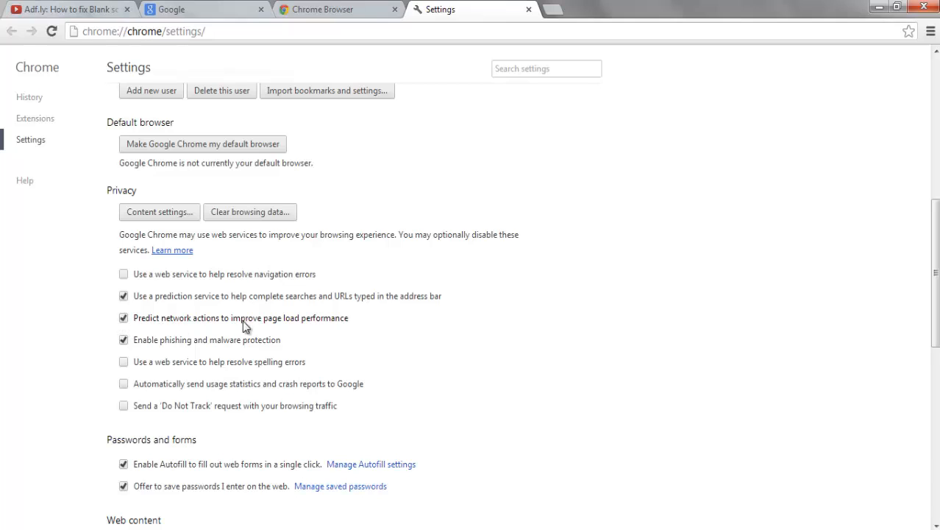
mouse_move(309, 335)
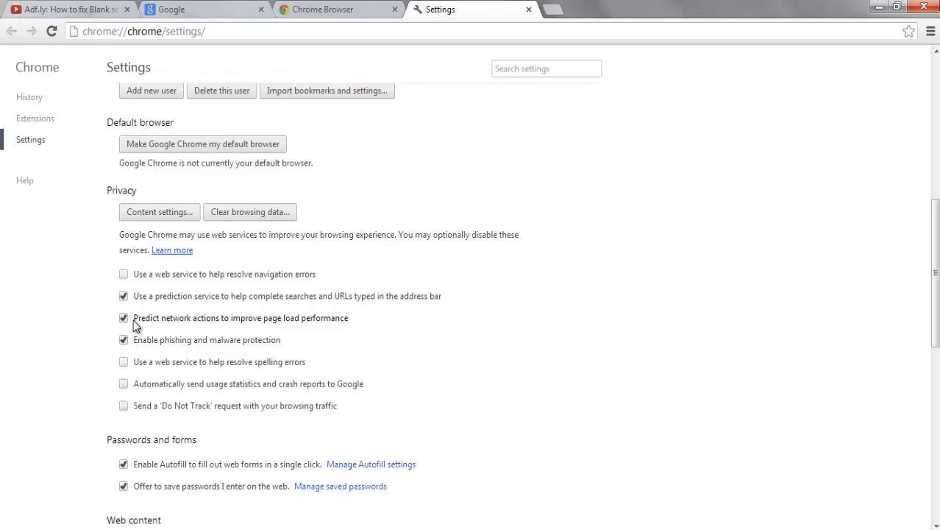
click(124, 318)
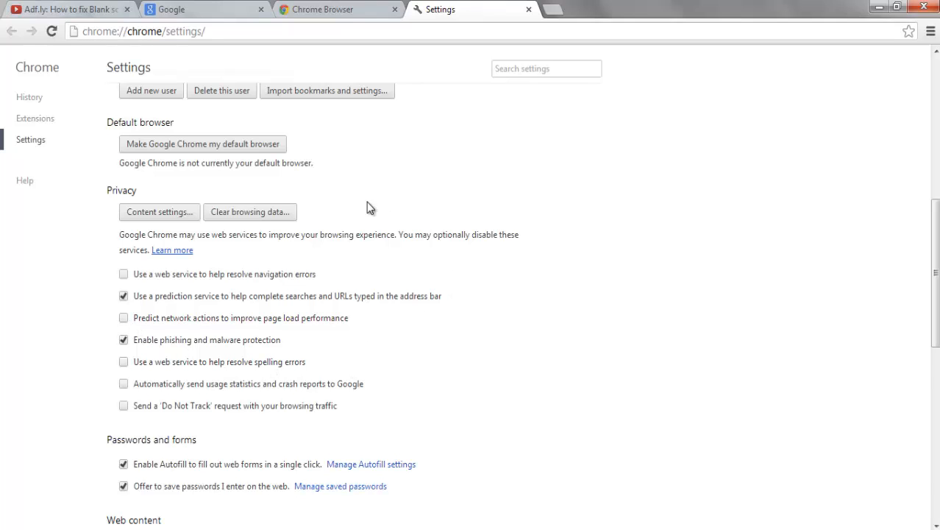
scroll(down, 3)
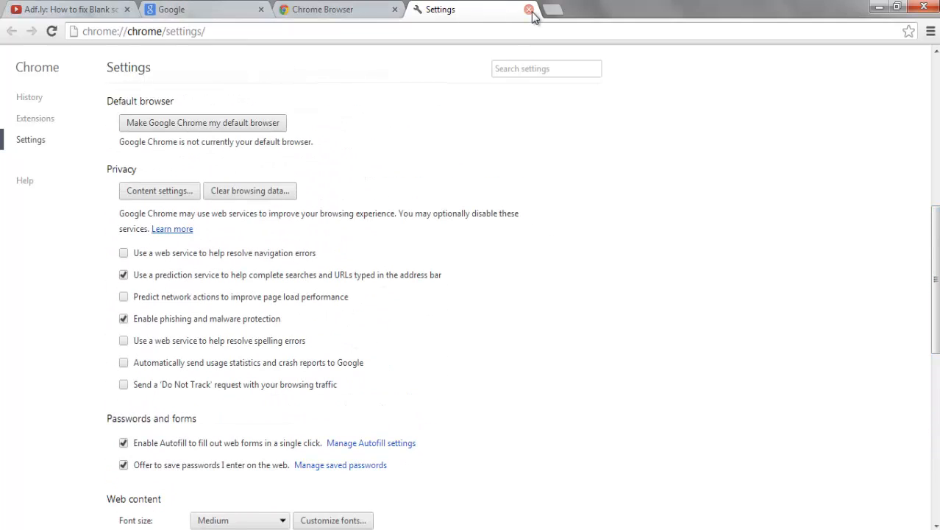
Close Settings, search Google for 'youtube', then switch to the Chrome download page.
click(530, 8)
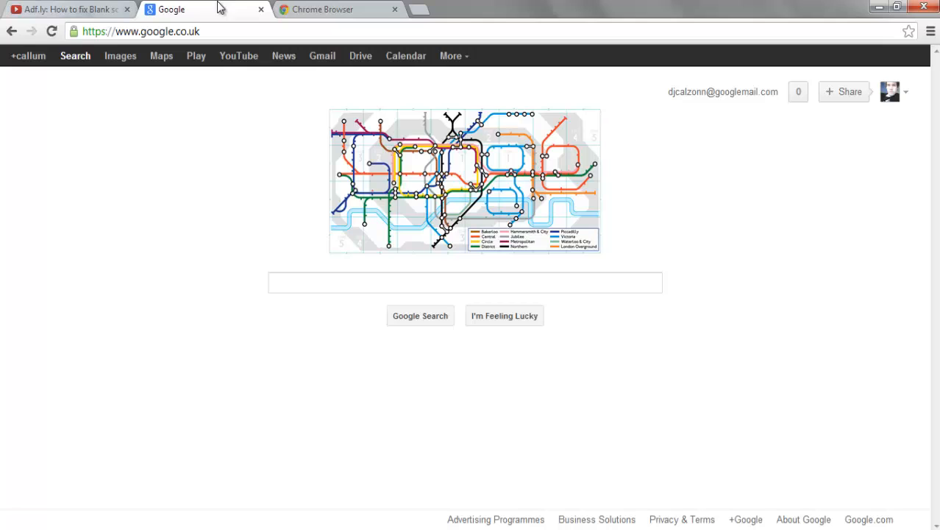
click(465, 283)
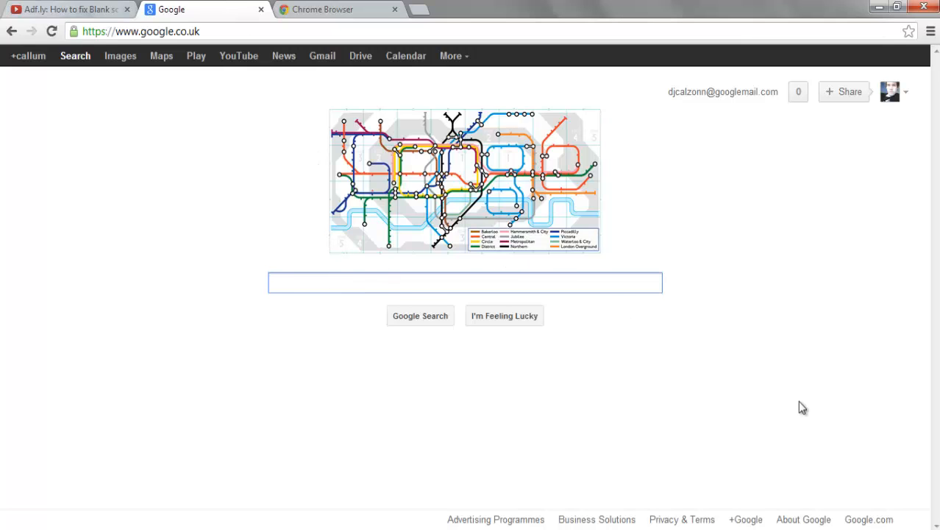
text(you)
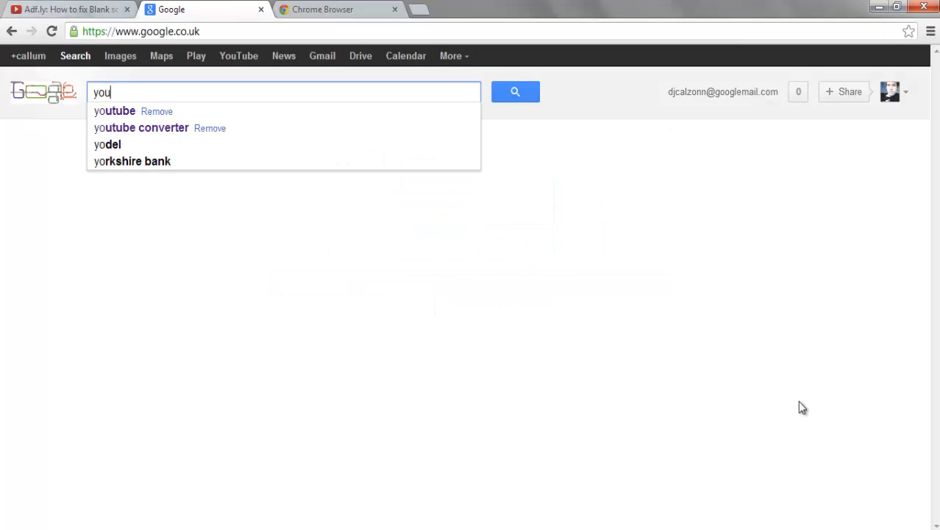
text(tube)
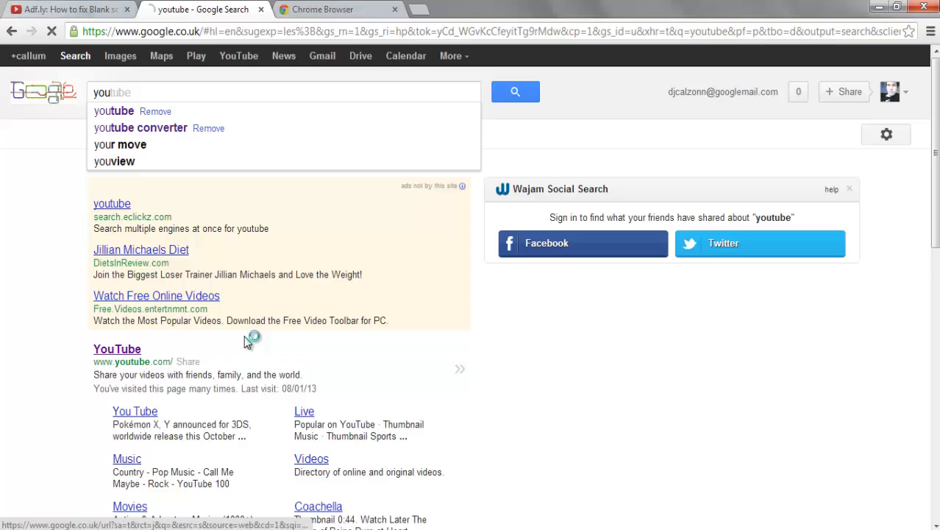
click(118, 349)
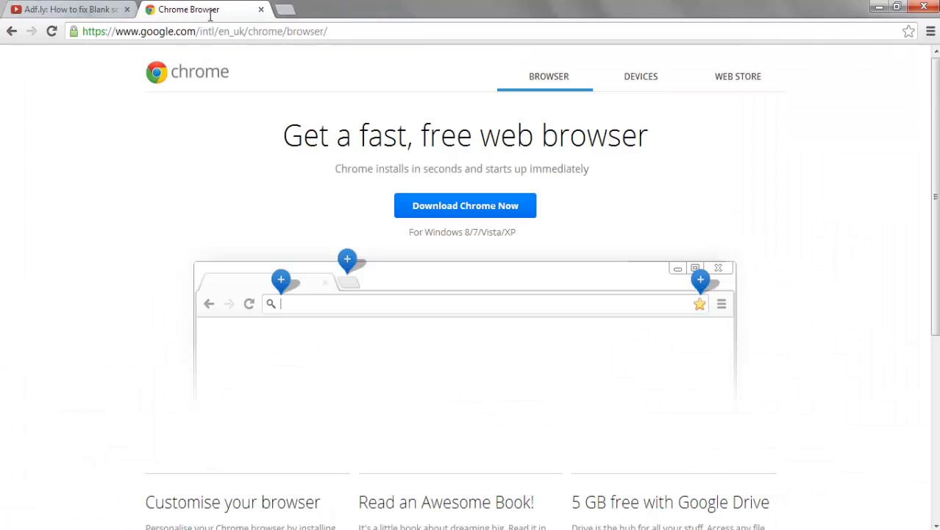
mouse_move(321, 203)
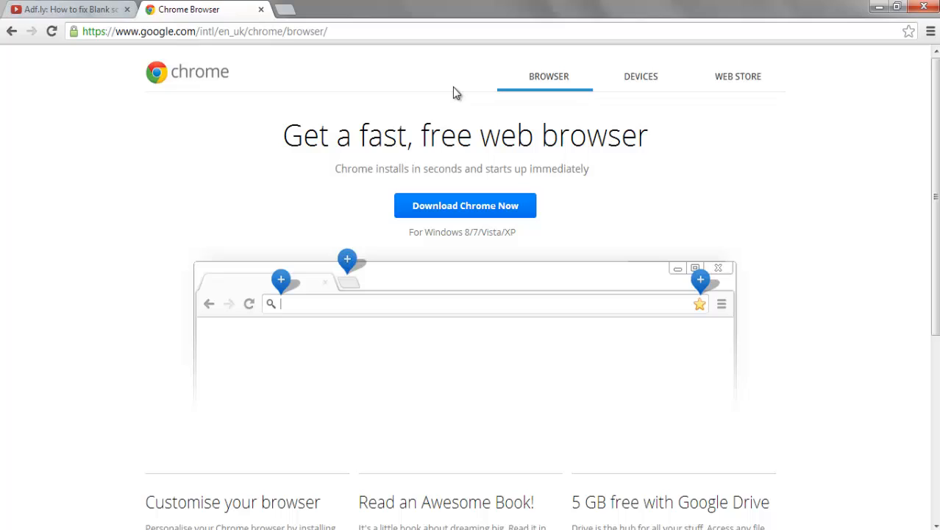
mouse_move(626, 243)
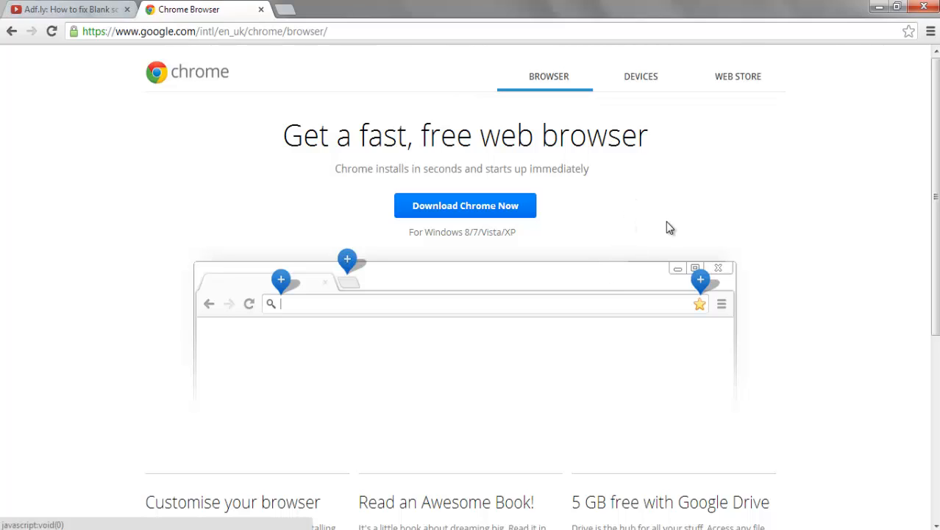
mouse_move(190, 200)
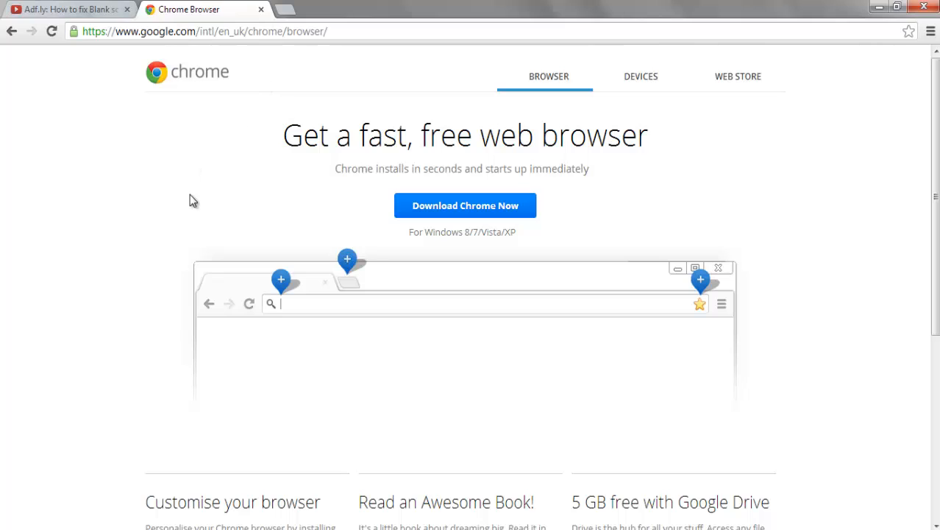
mouse_move(193, 204)
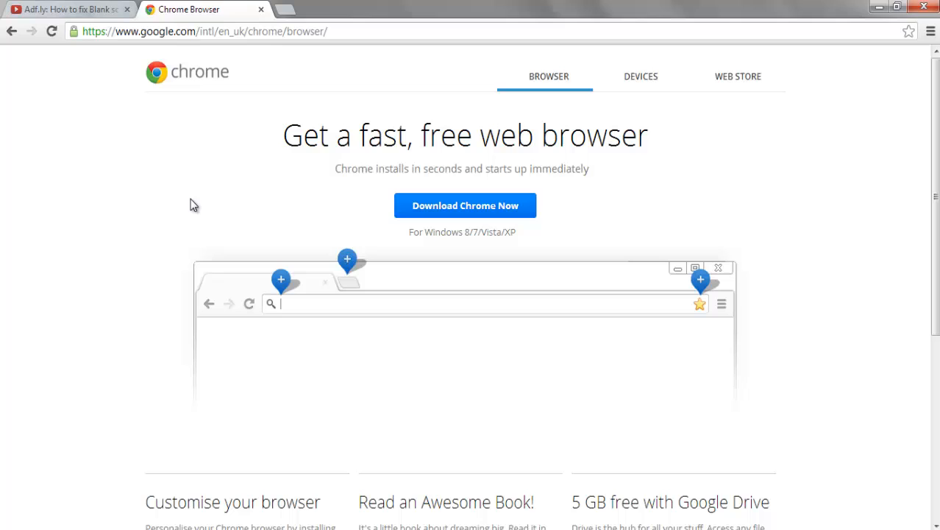
mouse_move(499, 232)
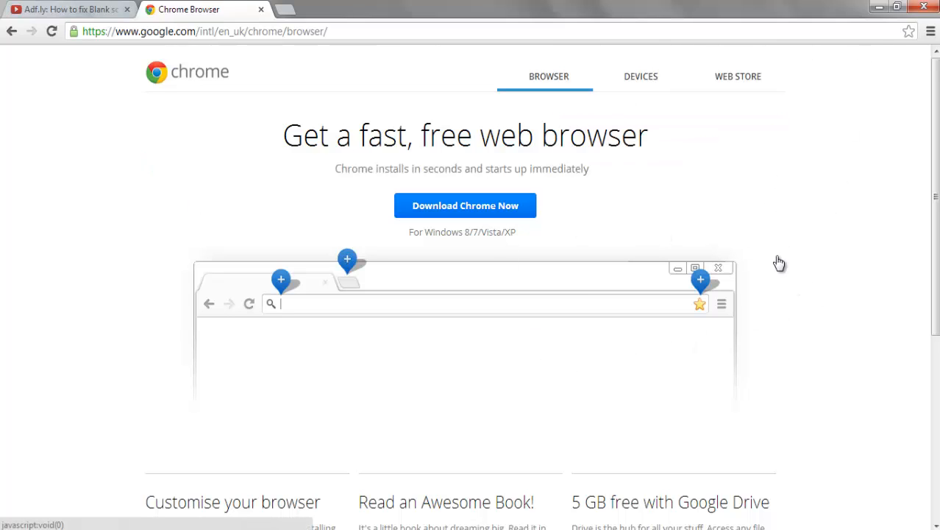
mouse_move(684, 345)
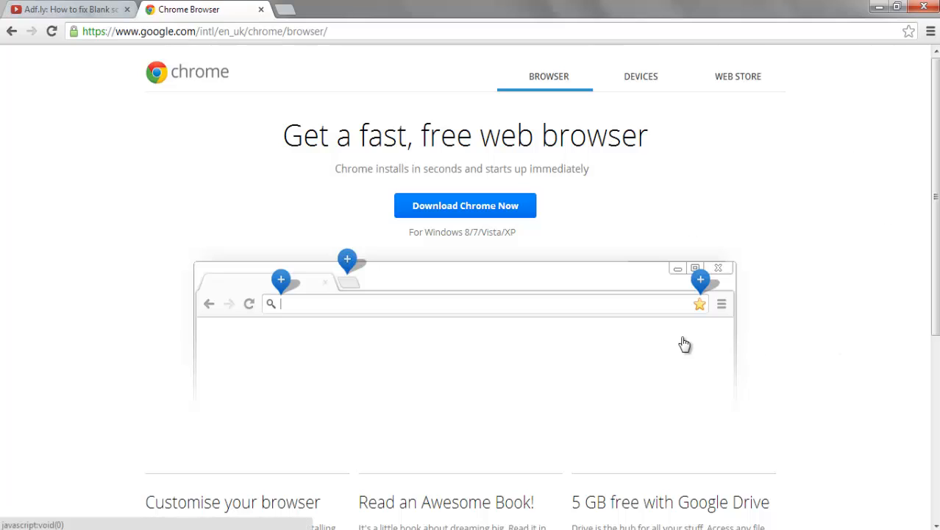
mouse_move(680, 163)
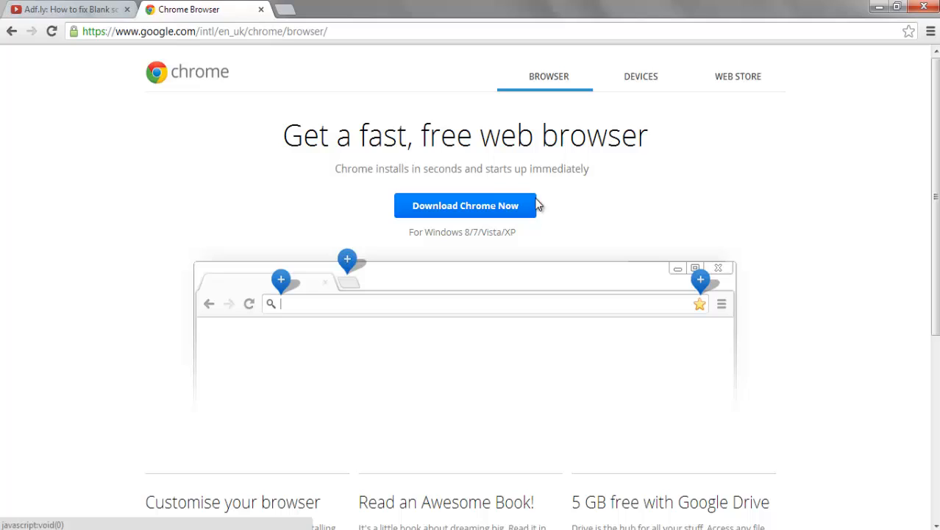
mouse_move(444, 235)
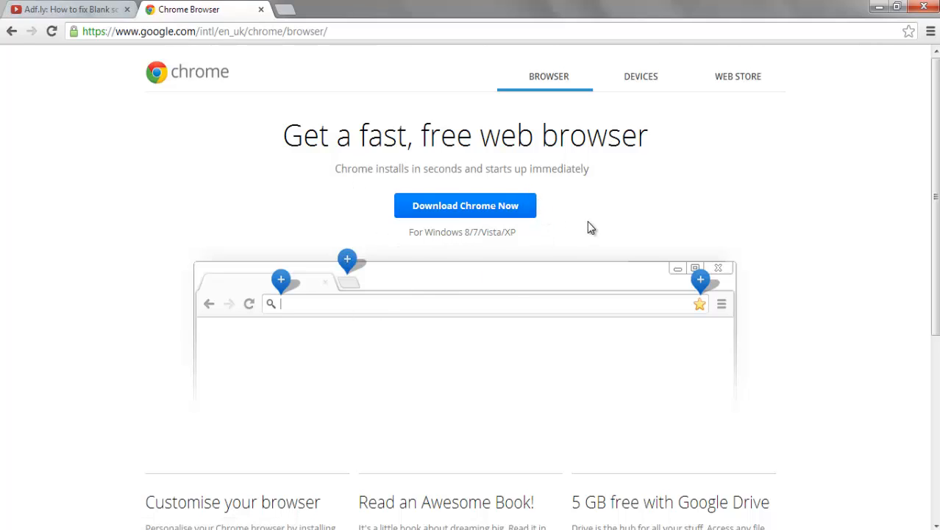
mouse_move(588, 198)
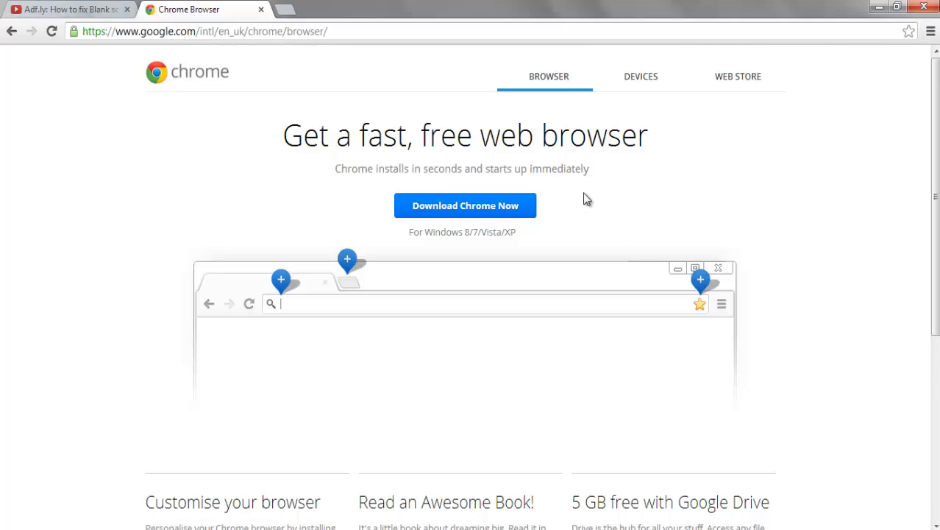
scroll(down, 3)
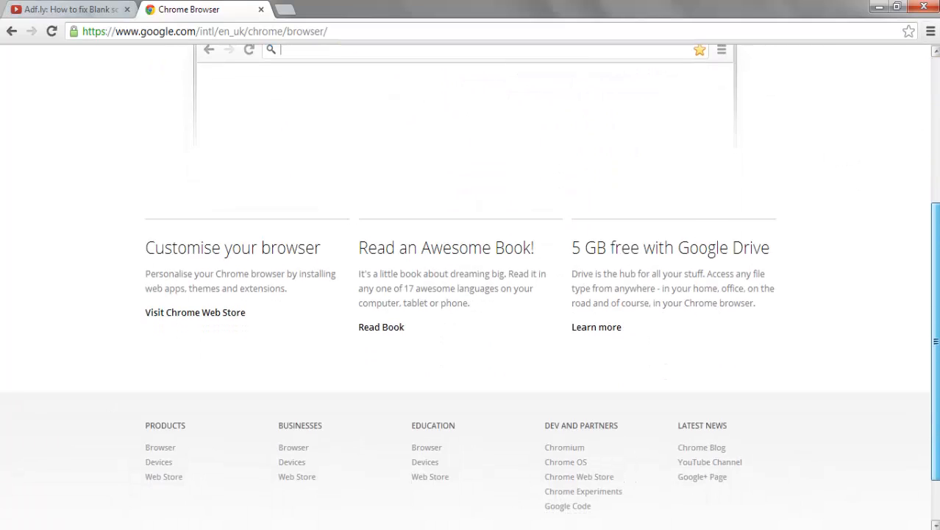
scroll(up, 3)
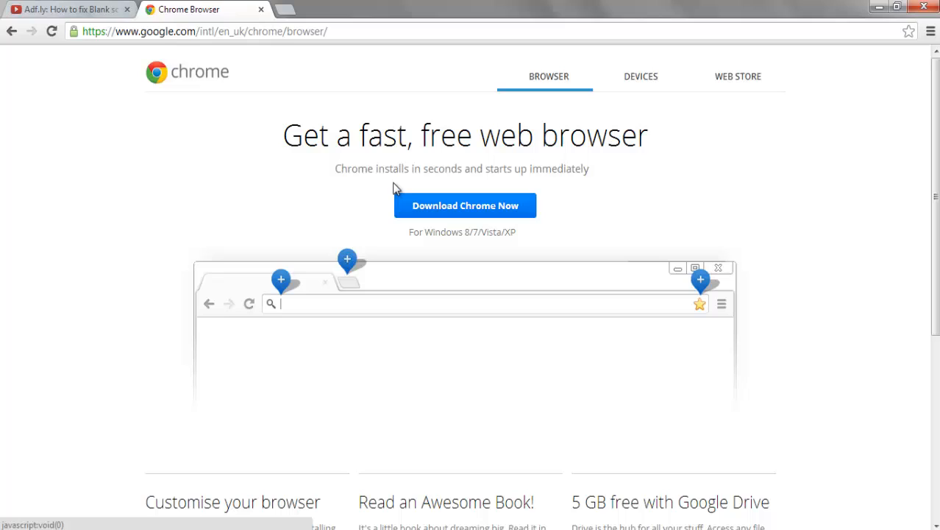
mouse_move(205, 129)
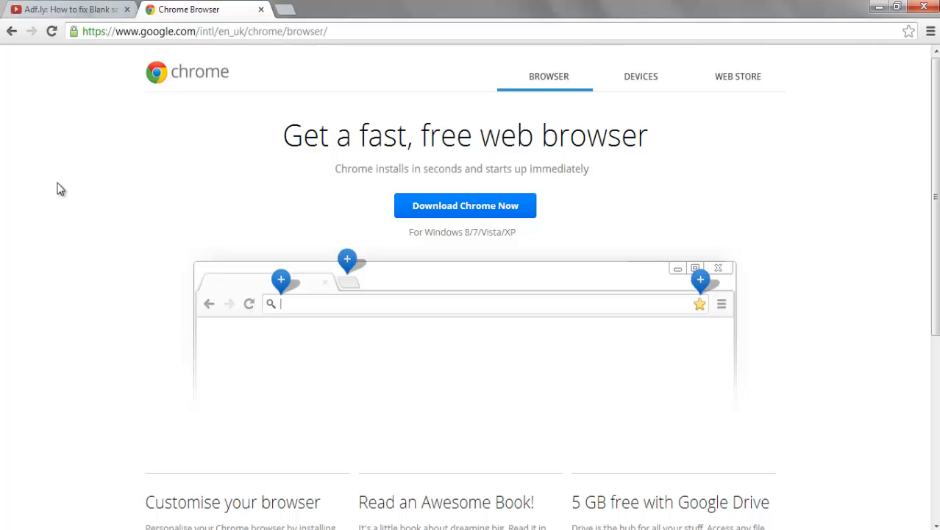
mouse_move(841, 135)
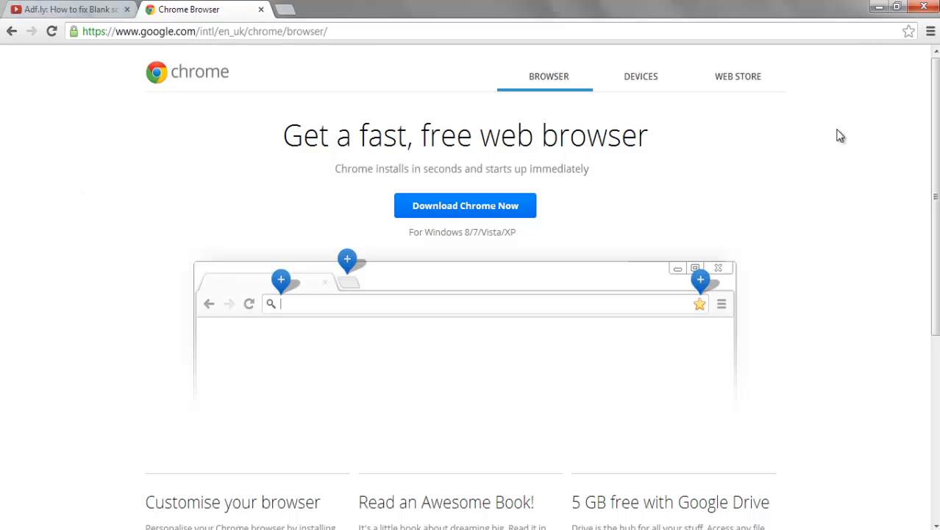
mouse_move(462, 285)
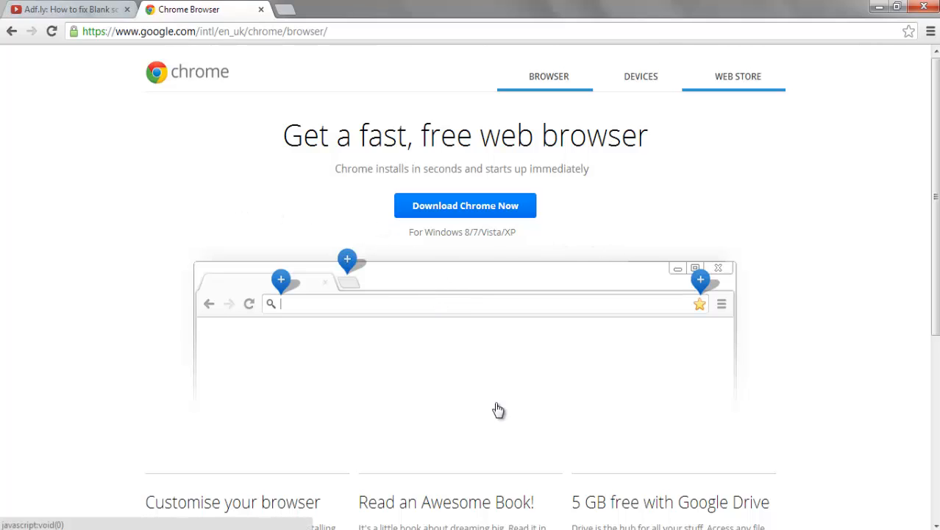
mouse_move(574, 258)
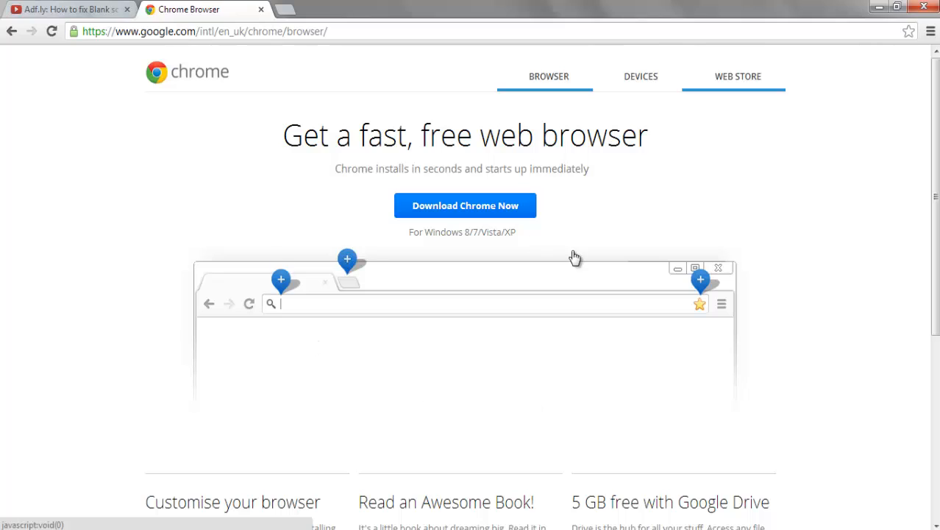
mouse_move(253, 273)
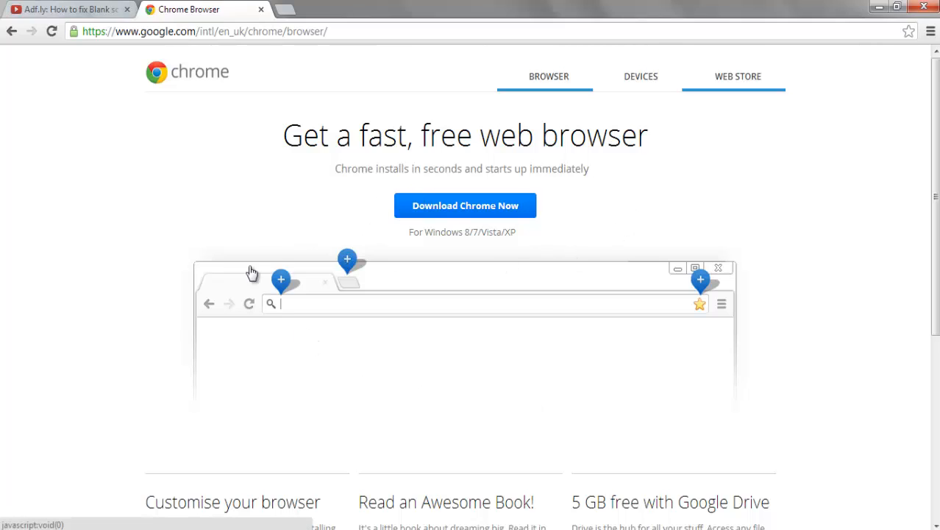
mouse_move(103, 156)
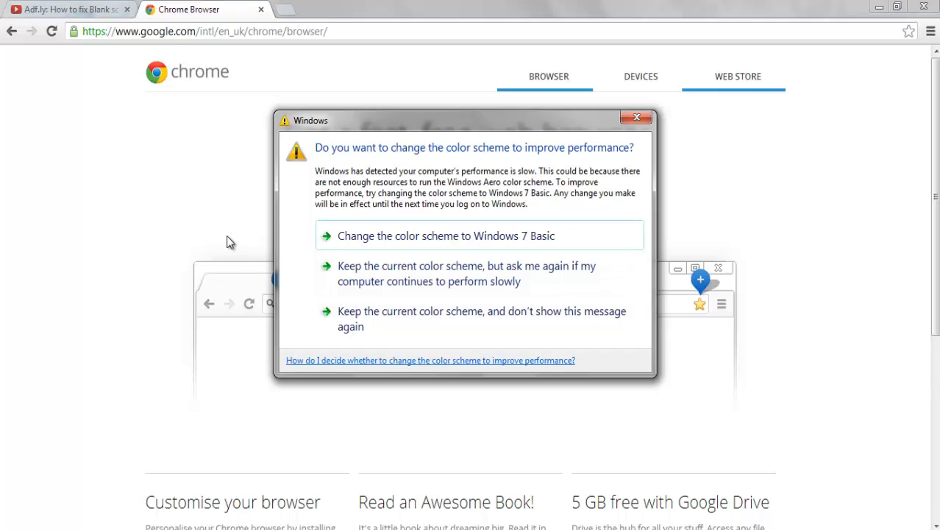
mouse_move(665, 124)
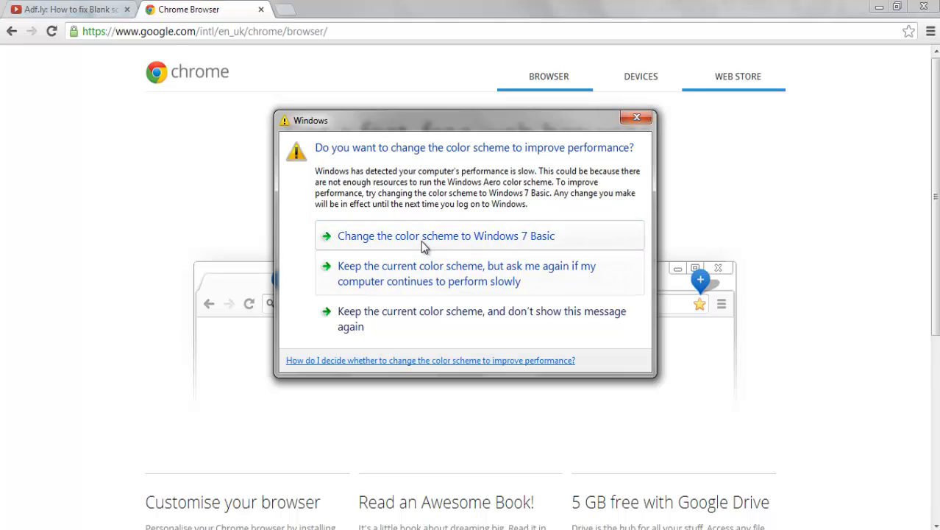
mouse_move(672, 123)
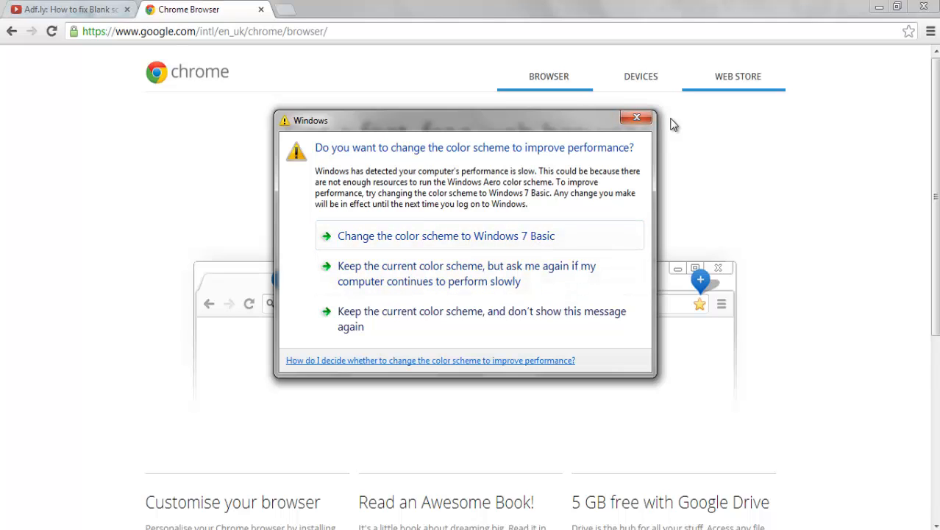
Dismiss the Windows colour-scheme performance warning over the download page.
click(635, 117)
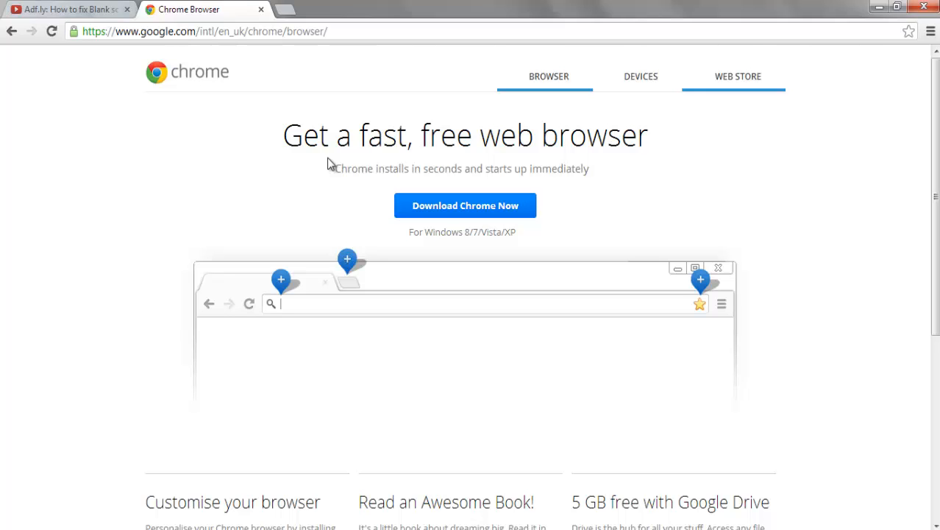
mouse_move(253, 222)
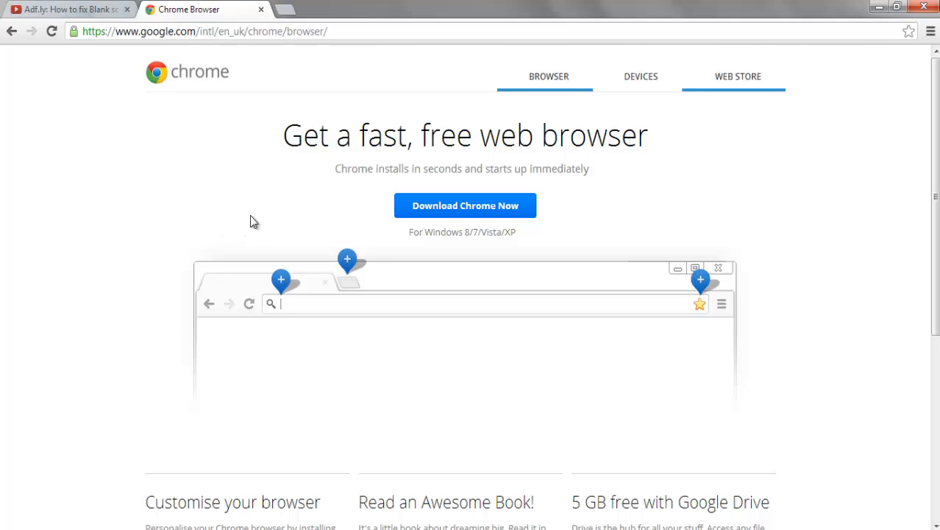